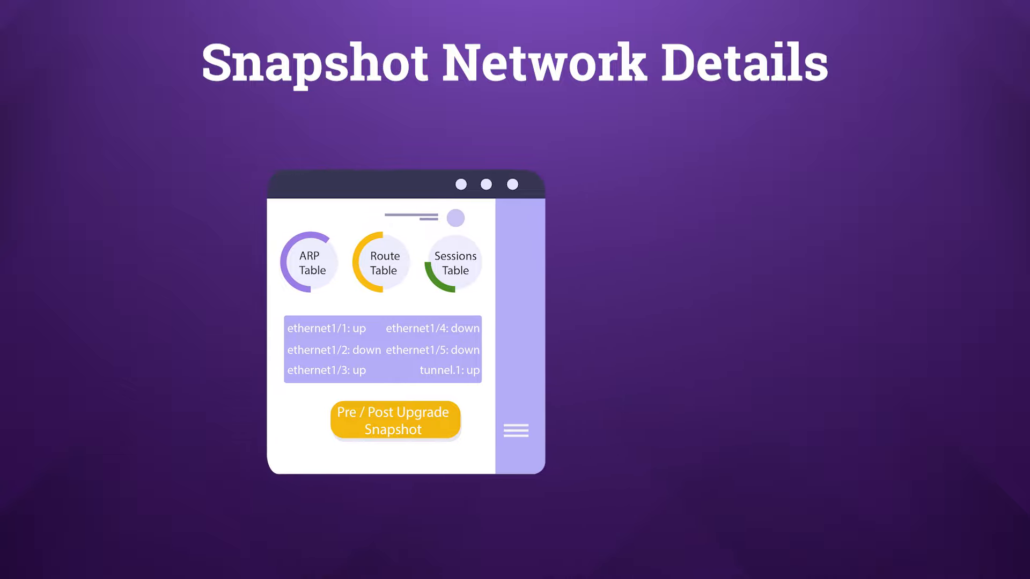
# Advance the slide so the State Snapshots docs table and the cdot65.github.io link appear
pyautogui.click(395, 420)
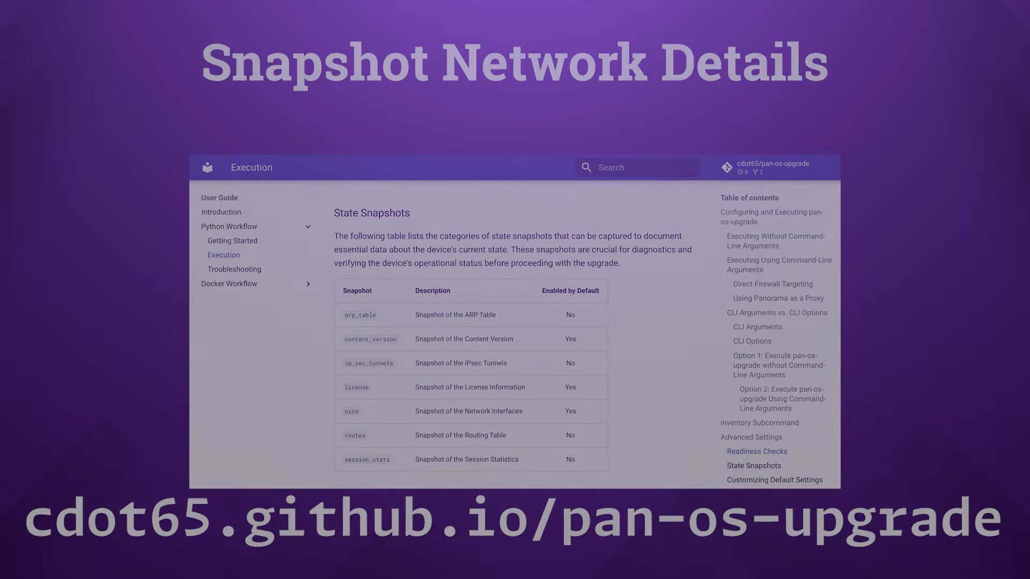
pyautogui.click(756, 451)
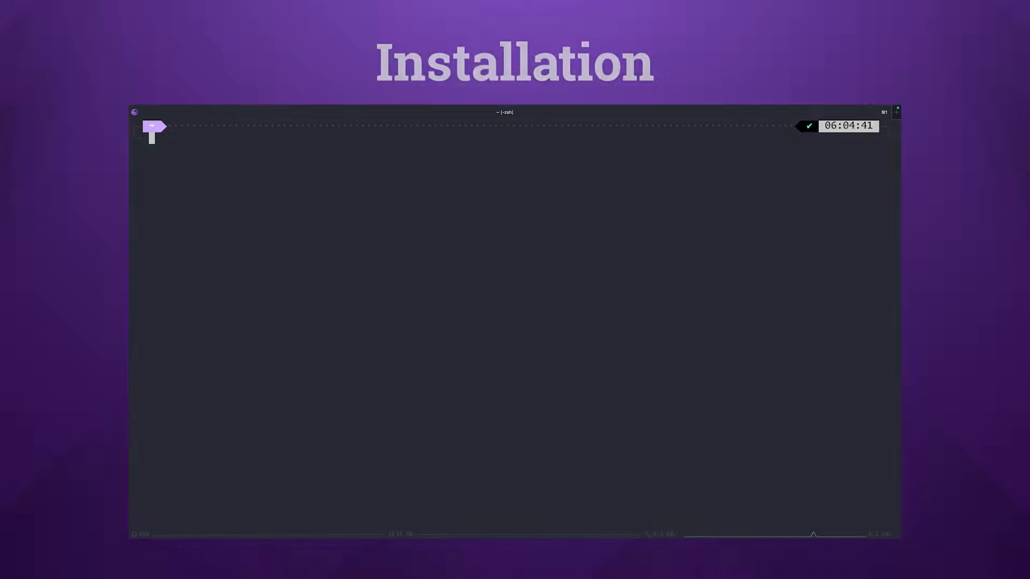
# Create a demonstration directory and change into it
pyautogui.write('mkdir')
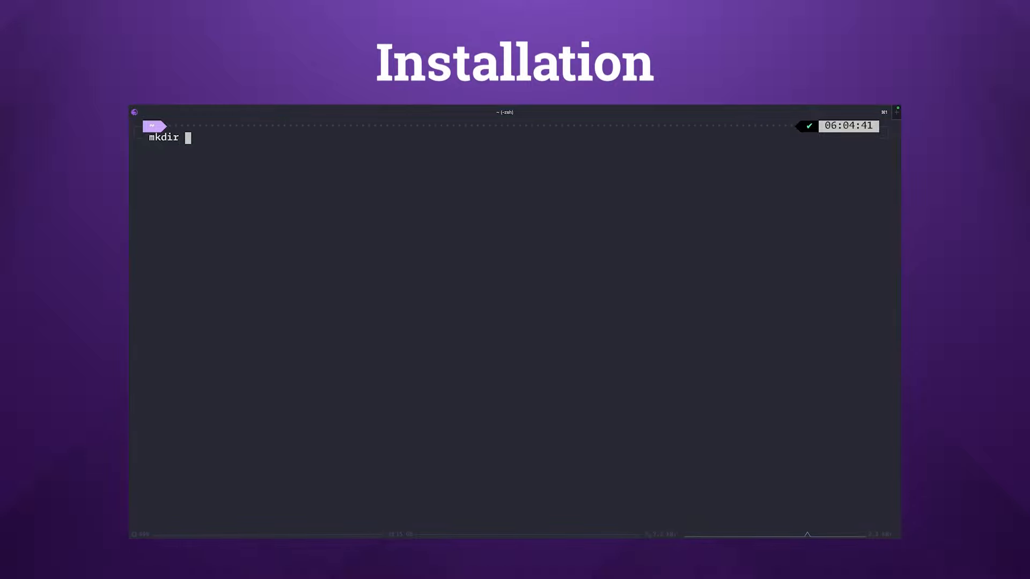
pyautogui.write('demonstration')
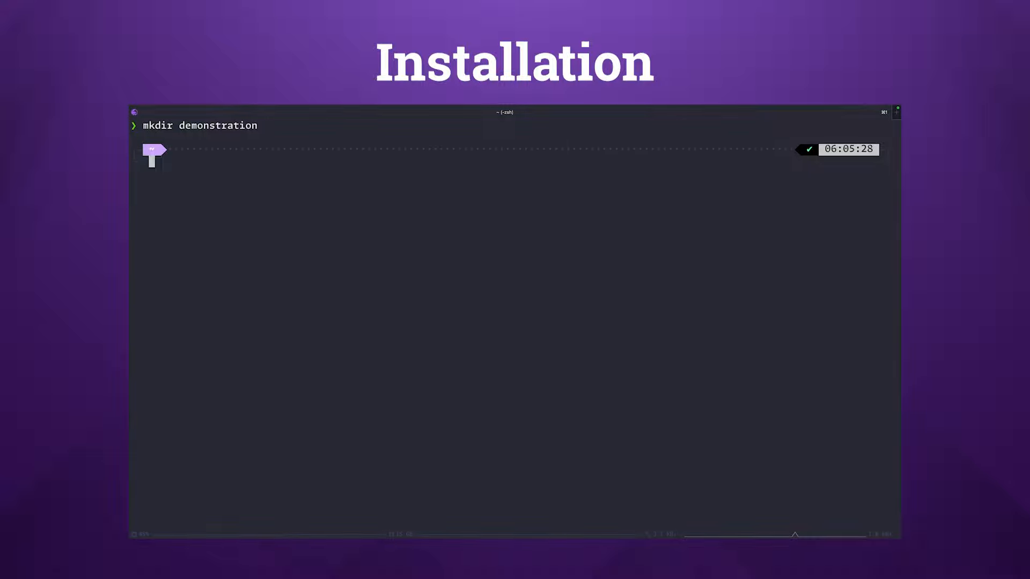
pyautogui.write('cd demonstration')
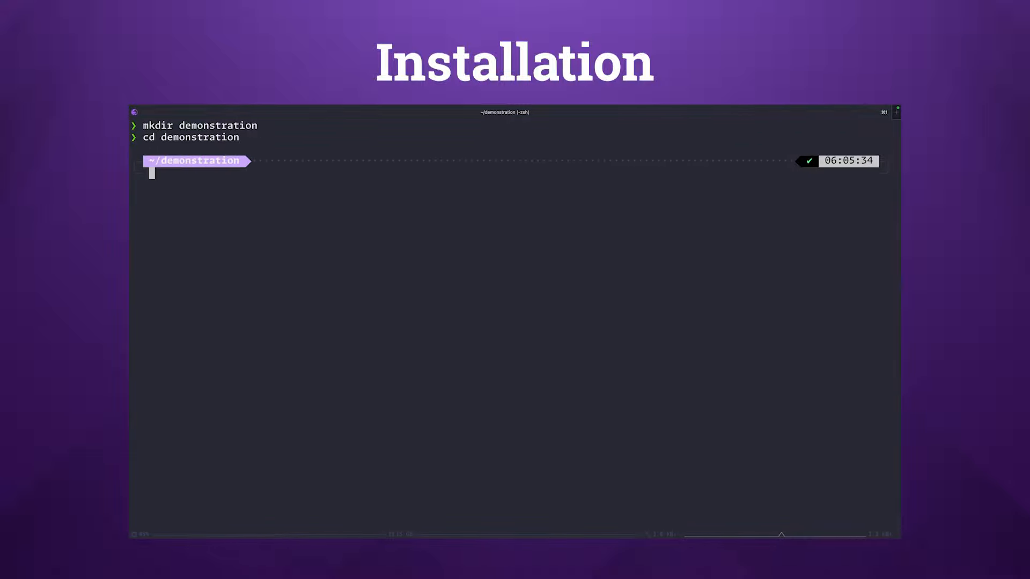
# Create a Python virtual environment named panosupgrade with python3 -m venv
pyautogui.write('python3 -m')
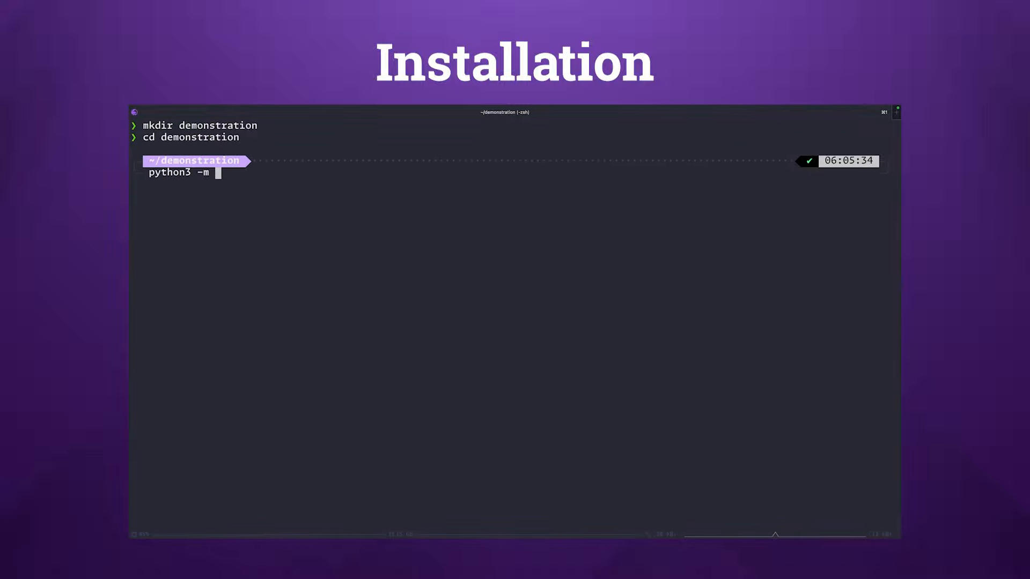
pyautogui.write('venv pano')
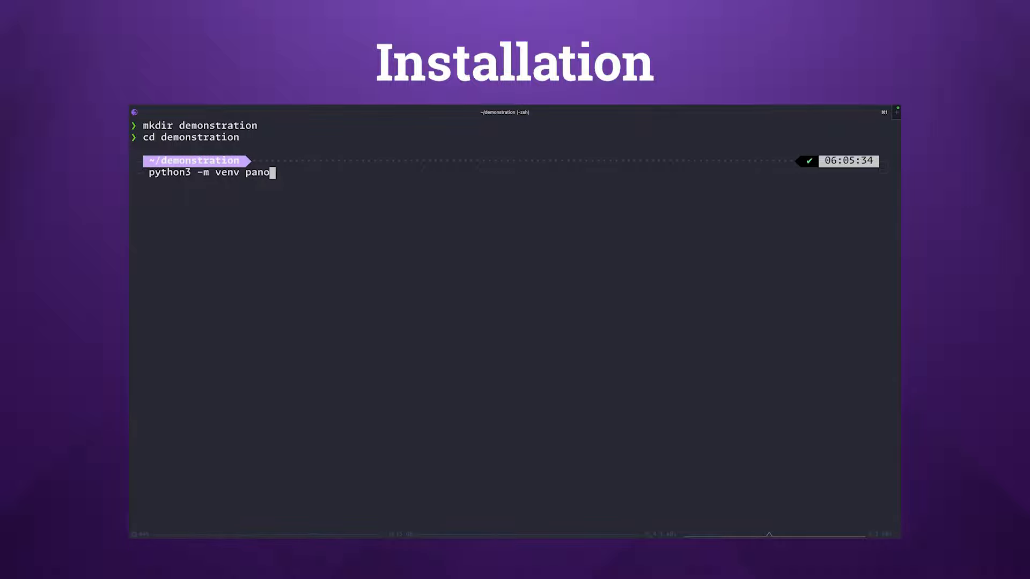
pyautogui.write('supgrade')
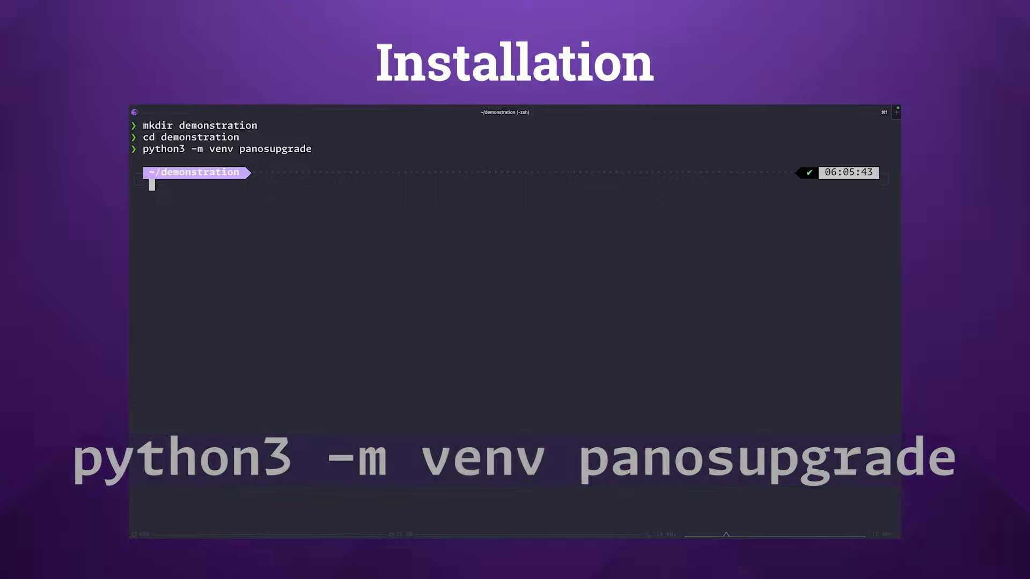
# Activate the panosupgrade environment via source panosupgrade/bin/activate and begin a pip command
pyautogui.write('source pa')
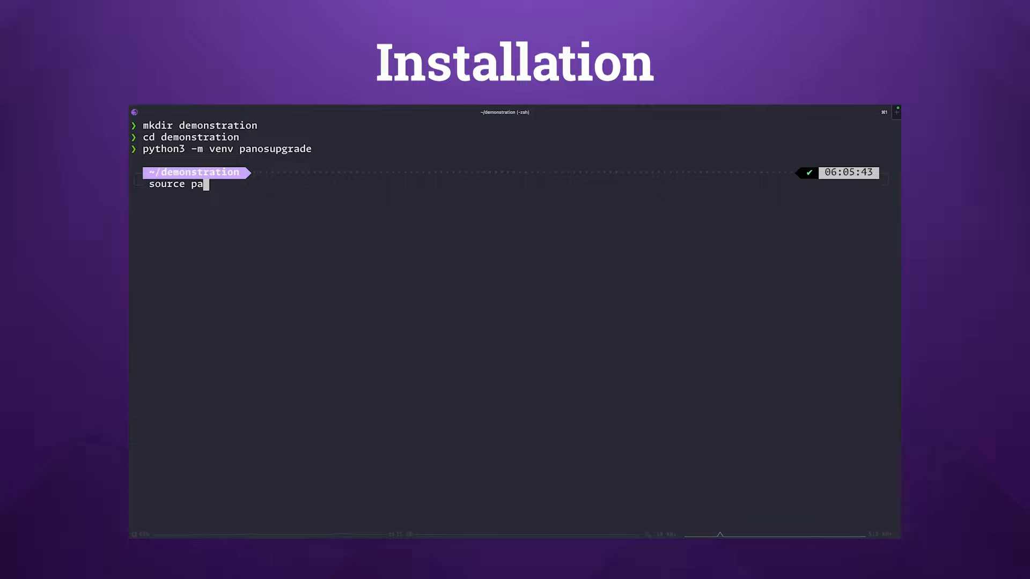
pyautogui.write('nosupgrade/bin/ac')
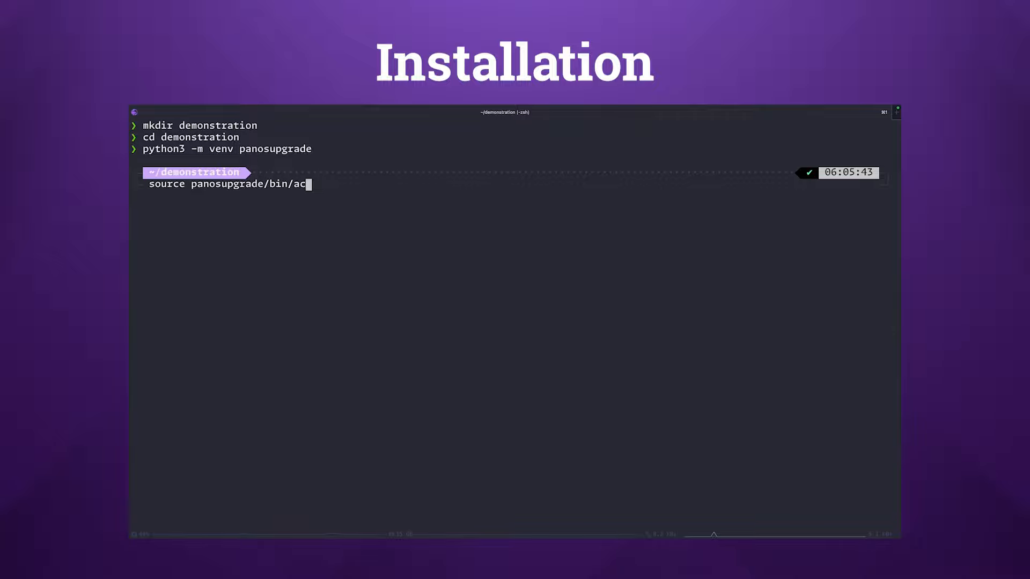
pyautogui.press('Enter')
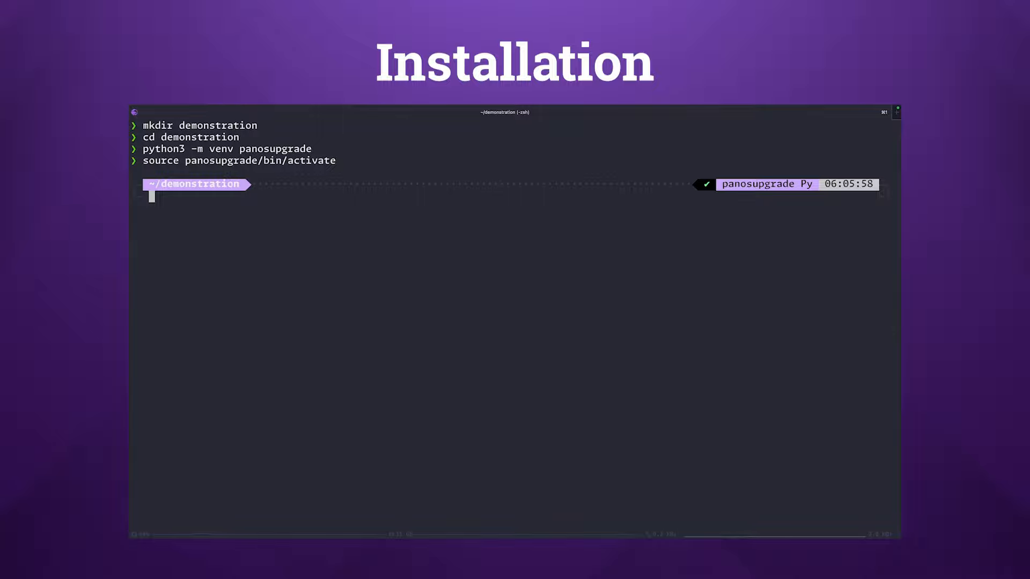
pyautogui.write('pip')
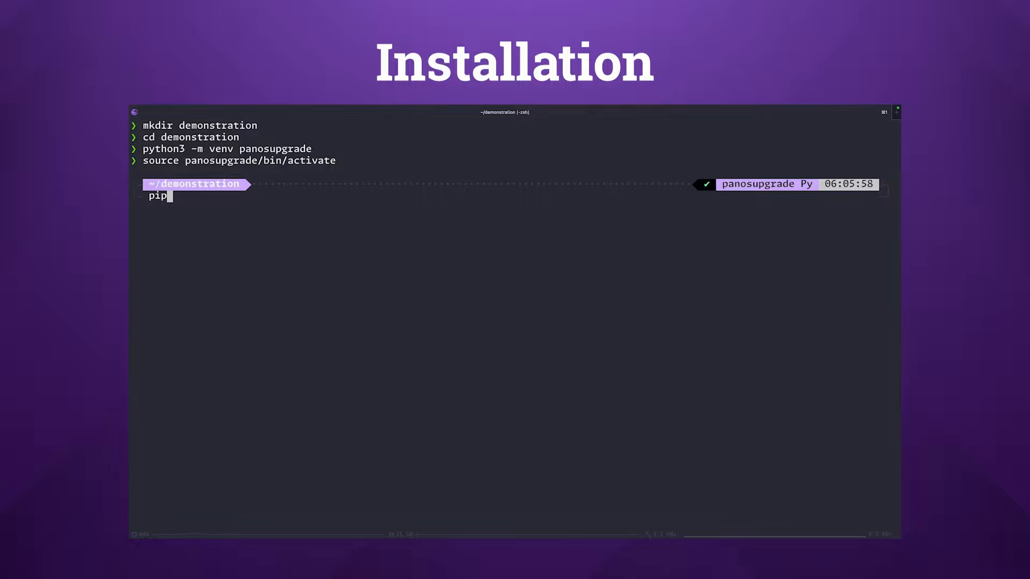
# Run pip install pan-os-upgrade and let the installation complete
pyautogui.write('install pan-')
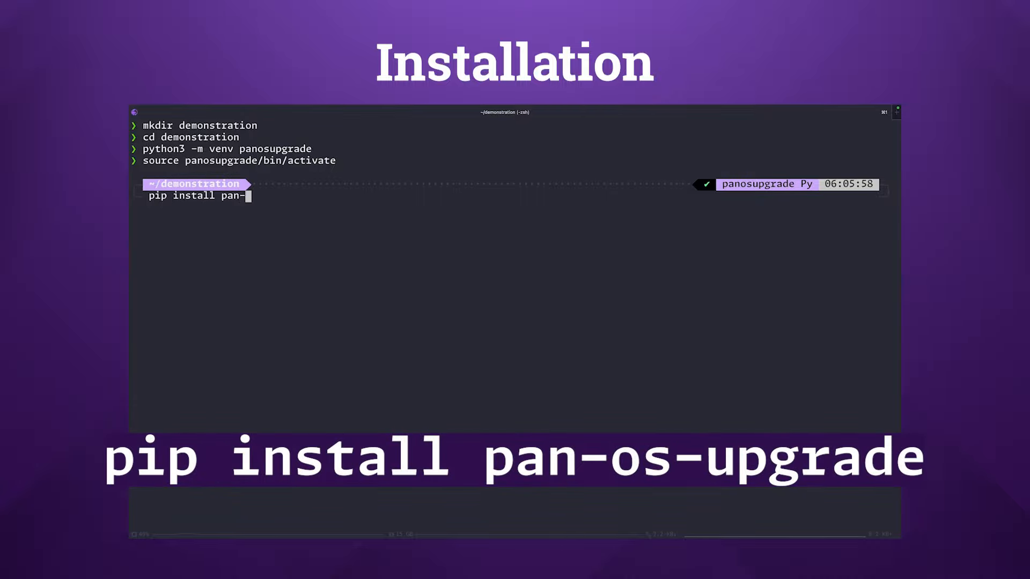
pyautogui.press('Enter')
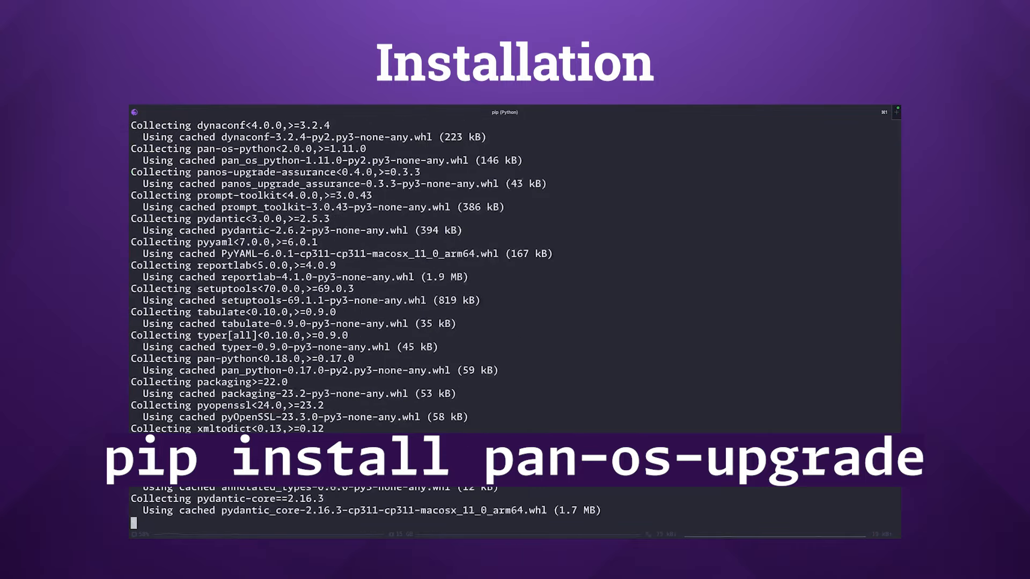
pyautogui.scroll(-3)
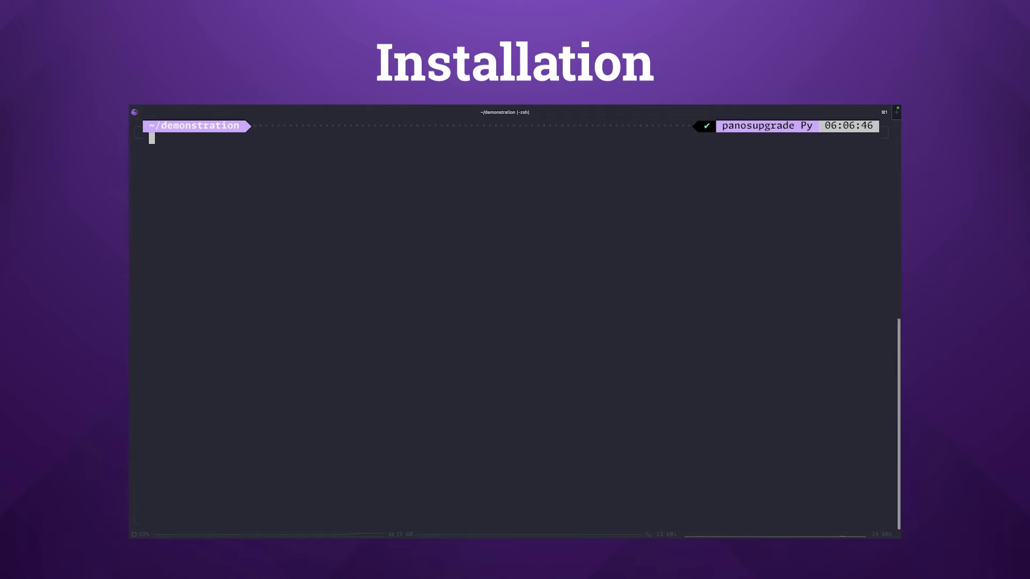
# Run pan-os-upgrade --help to show the available commands
pyautogui.write('pan-os-upgrad')
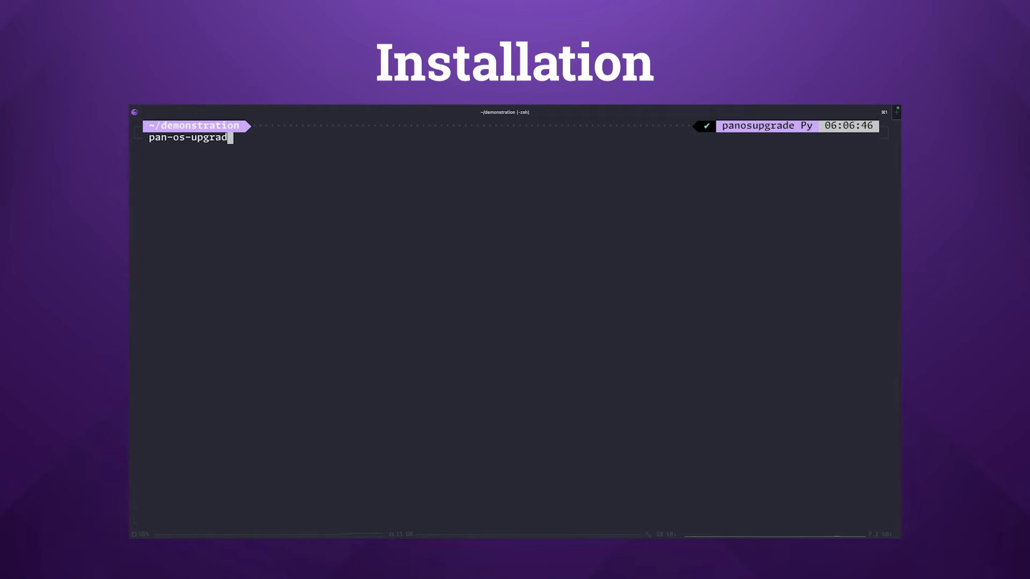
pyautogui.write('pan-os-upgrade --help')
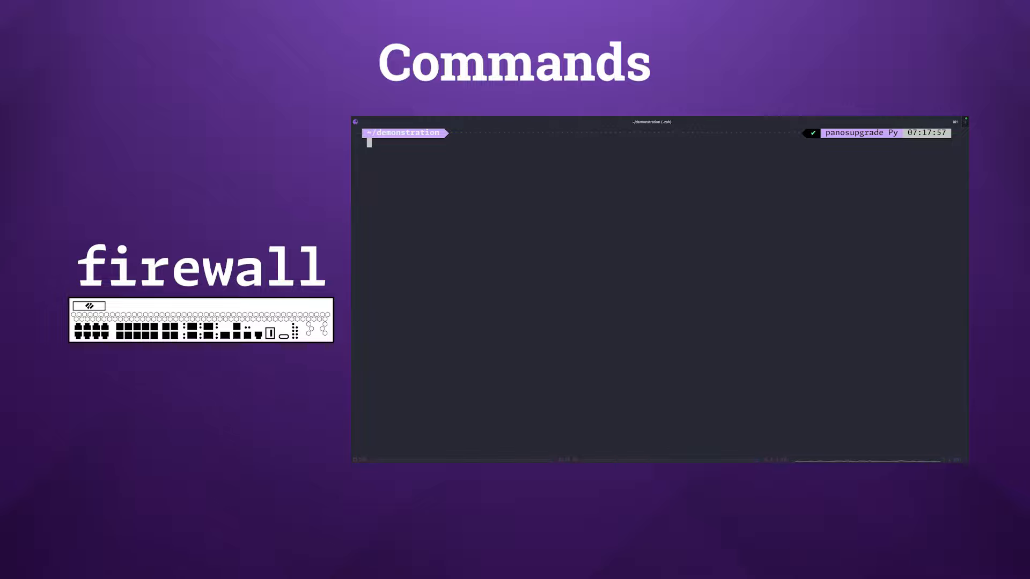
# Start pan-os-upgrade firewall against hostname houston.cdot.io
pyautogui.write('pan-os-')
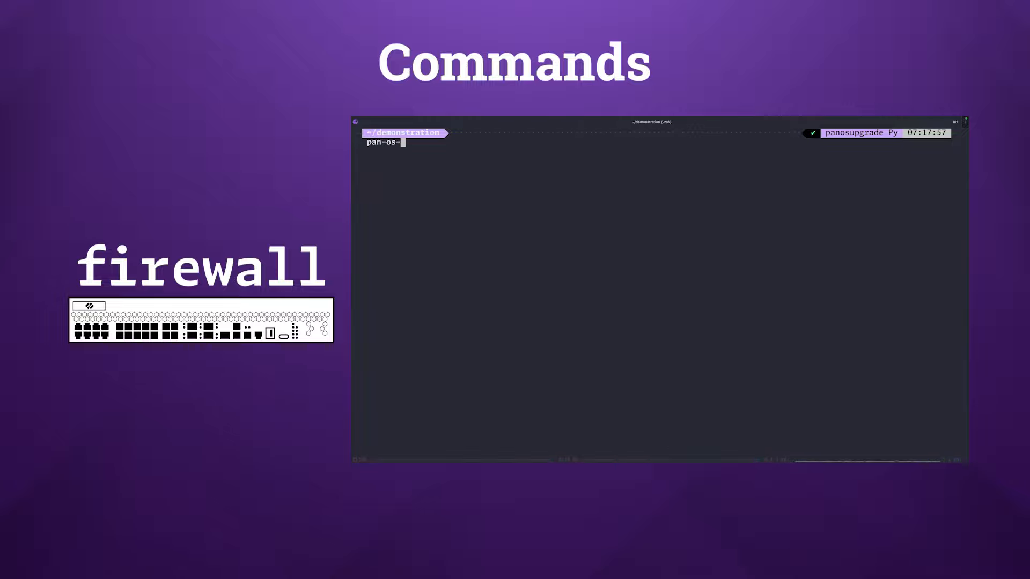
pyautogui.write('upgrade firewall')
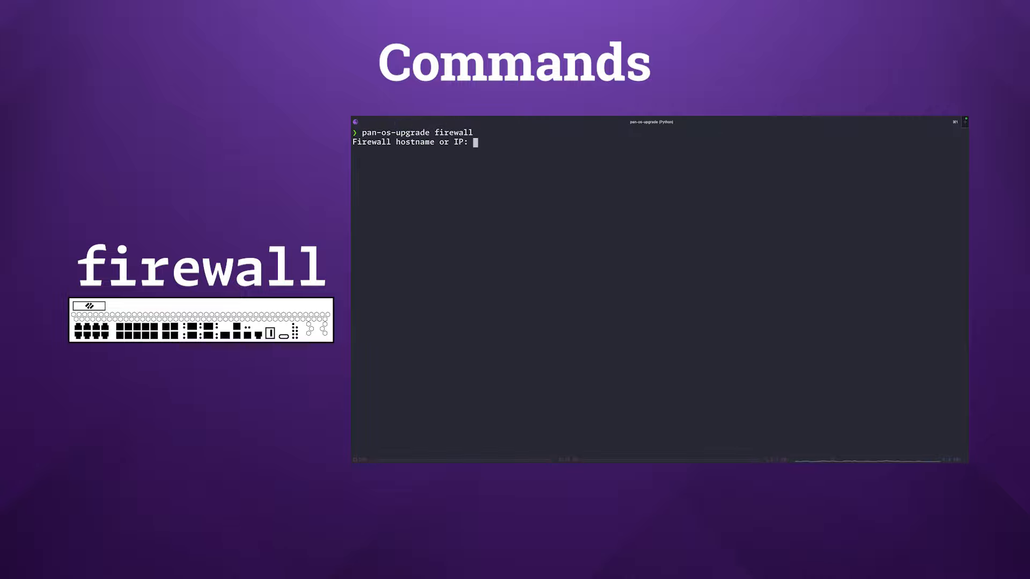
pyautogui.write('houston.cdot.i')
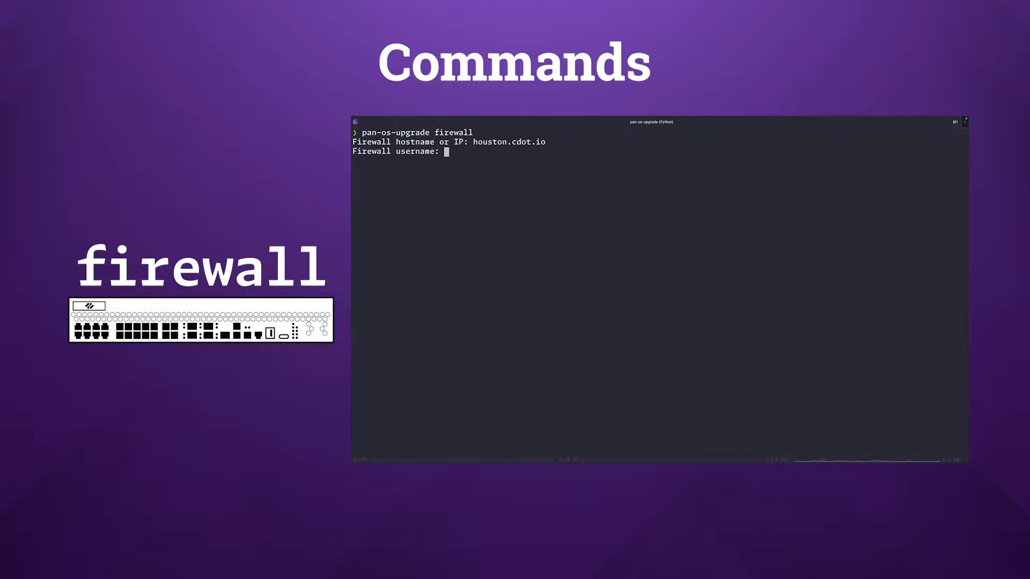
# Answer the username officehours, the password, and target version 10.1.3 for the firewall run
pyautogui.write('officehours')
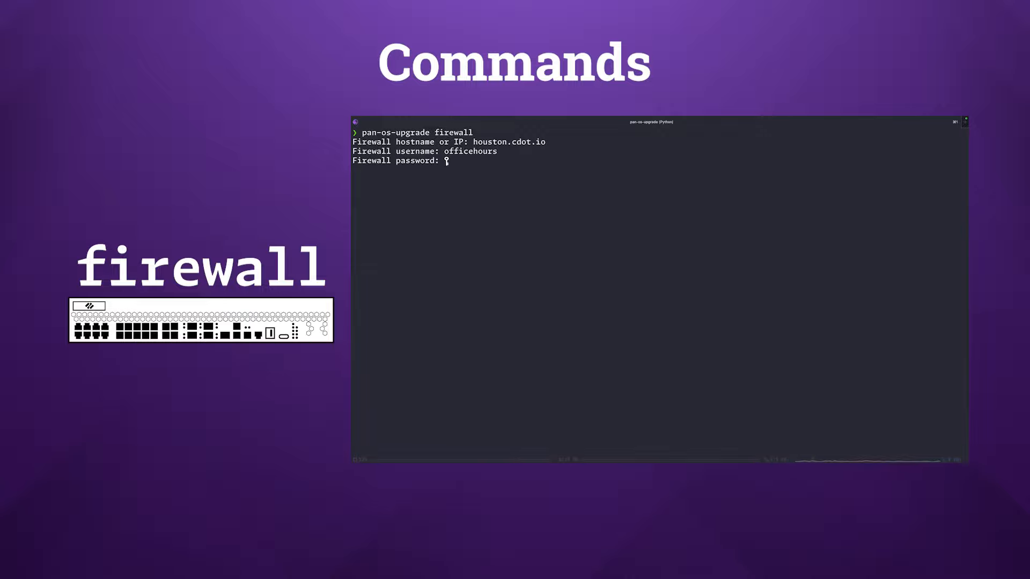
pyautogui.press('Enter')
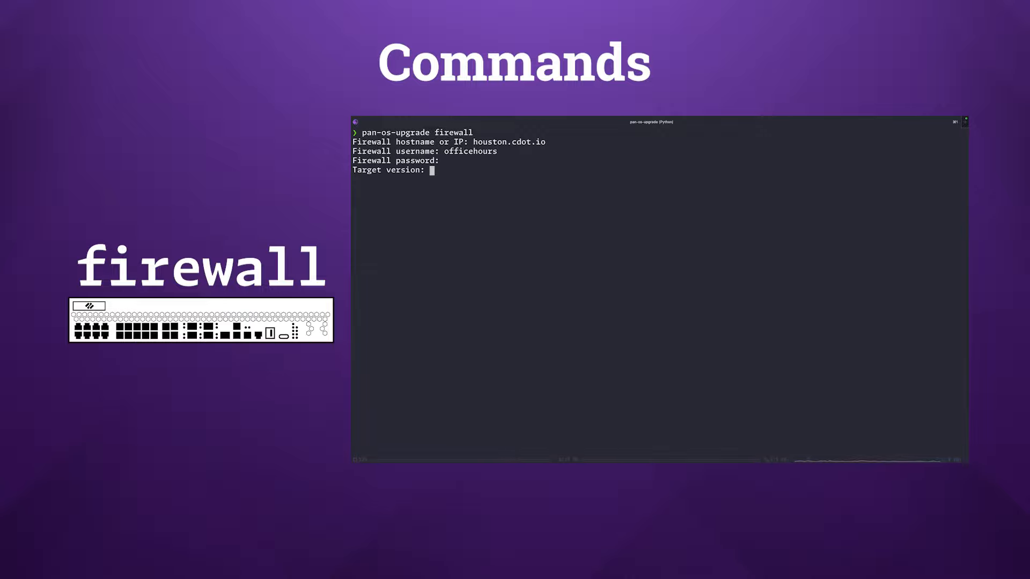
pyautogui.write('10.1.3')
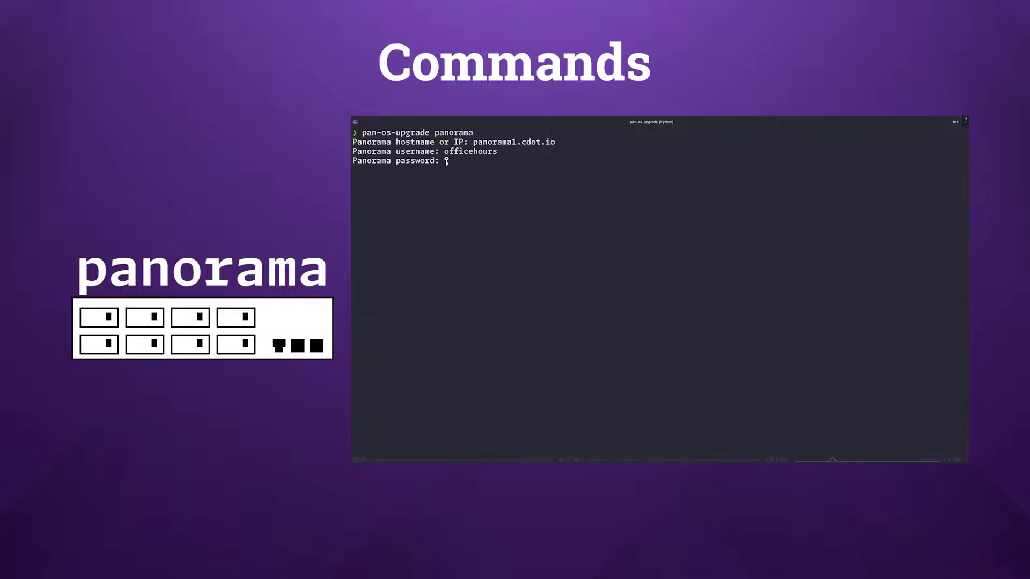
# Submit the Panorama password and confirm 10.2.7-h3 as the target Panorama version
pyautogui.press('Enter')
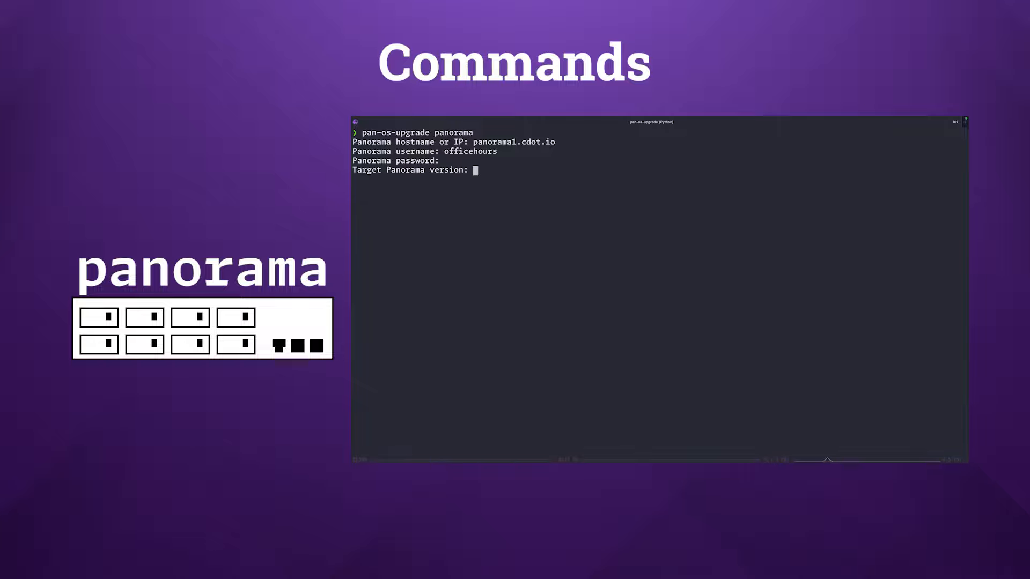
pyautogui.write('10.2.7-h3')
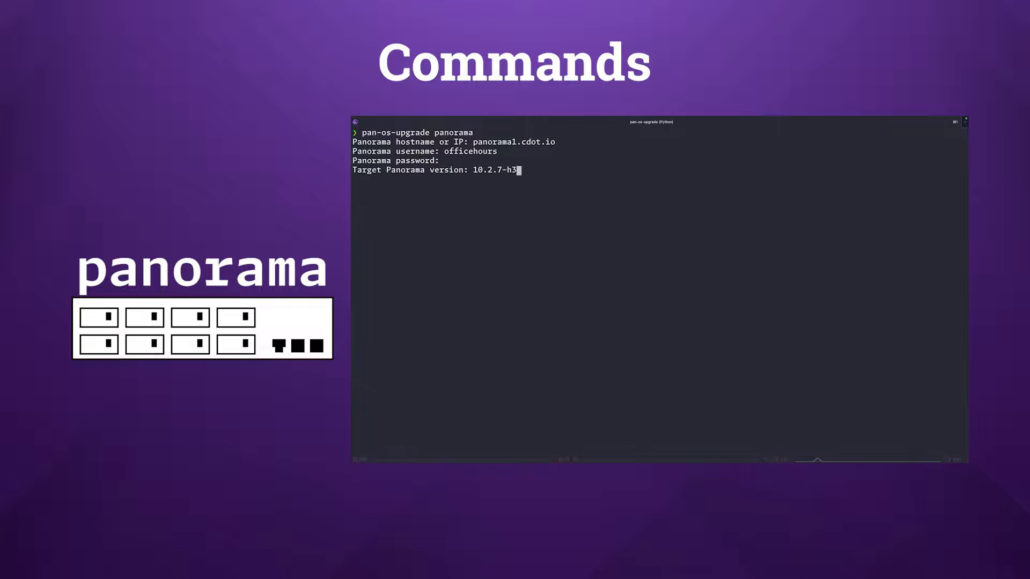
pyautogui.press('enter')
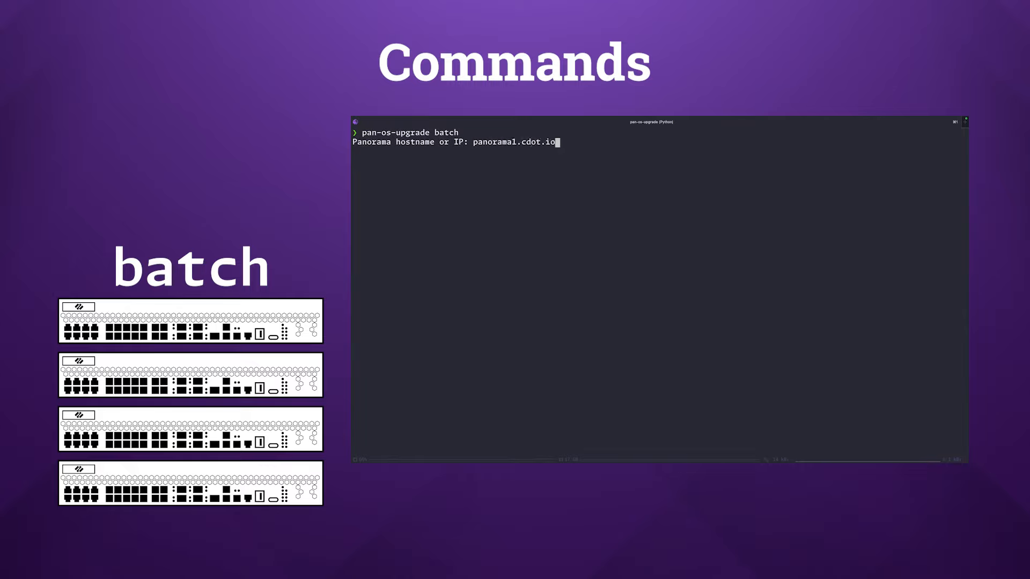
# Answer the batch prompts with officehours credentials, target 10.1.3-h3 and n to Dry Run
pyautogui.write('officehours')
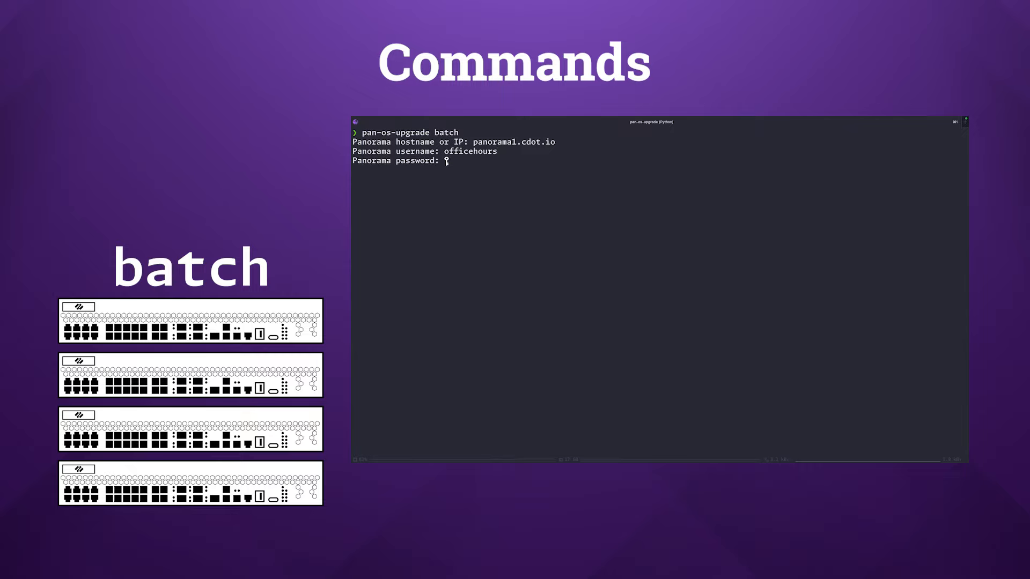
pyautogui.press('Enter')
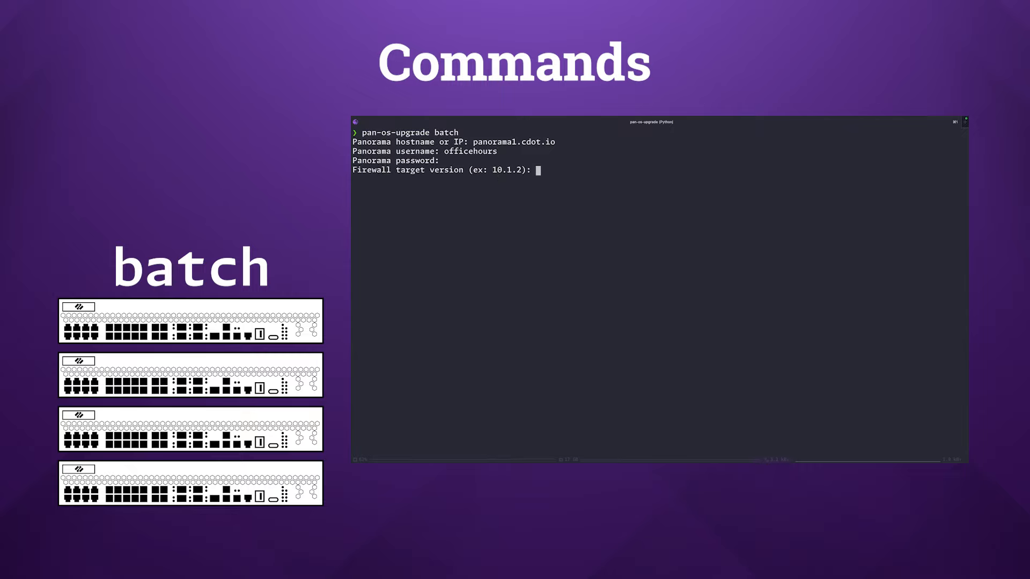
pyautogui.write('10.1.3')
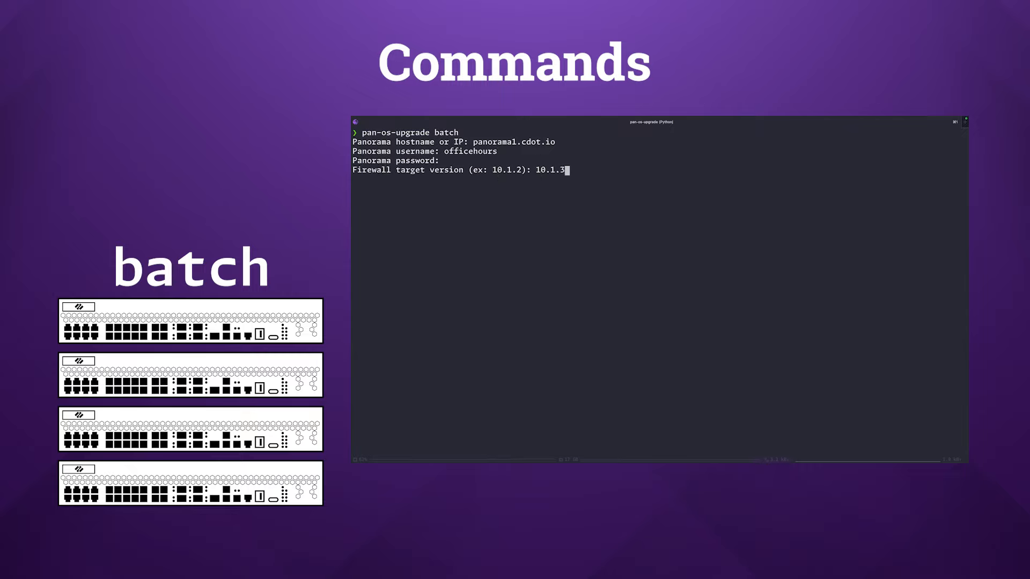
pyautogui.write('-h3')
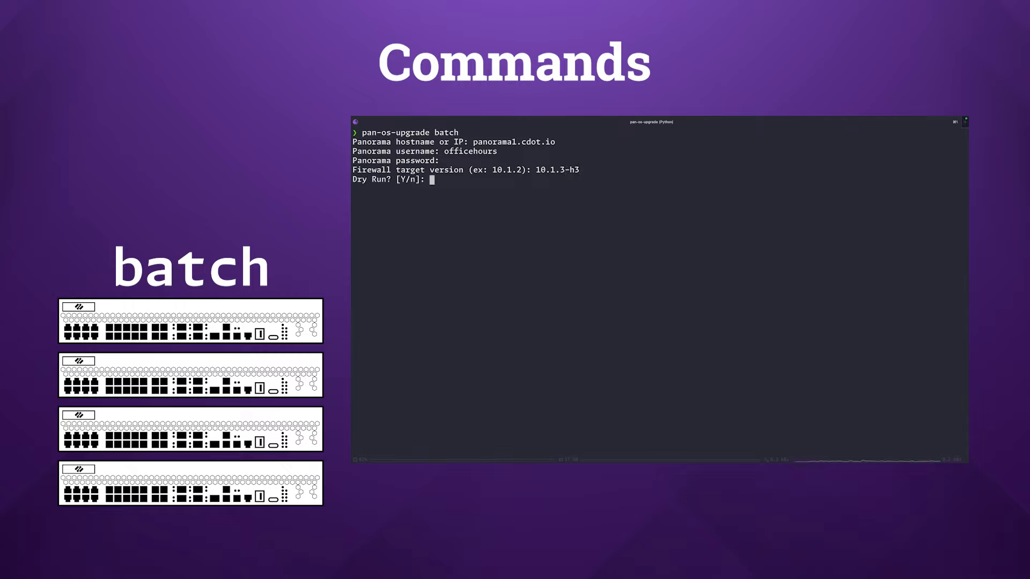
pyautogui.write('n')
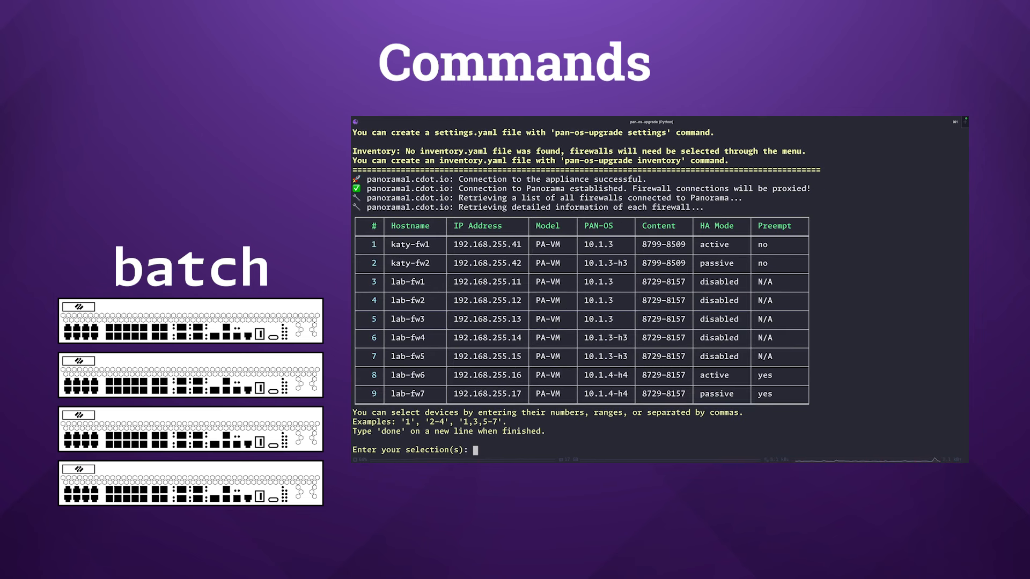
# Select firewall 1 (katy-fw1) only, discarding a 1-3 range, and finish with done
pyautogui.write('1')
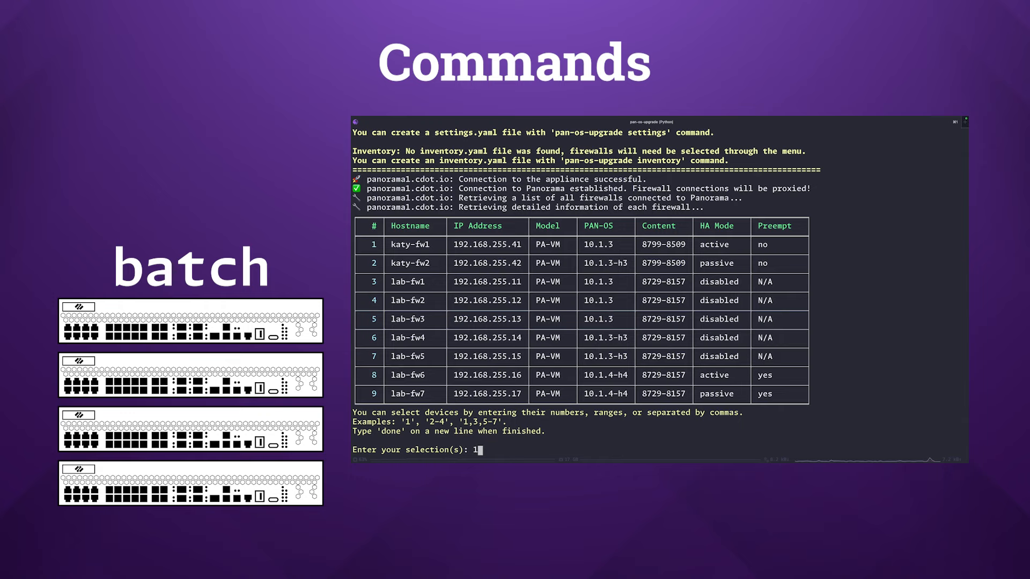
pyautogui.write(',')
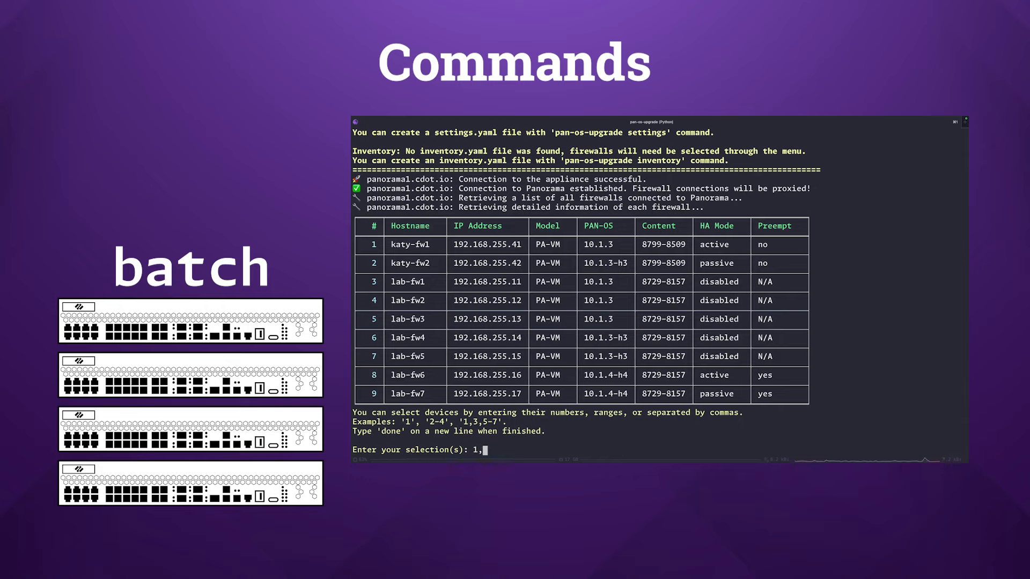
pyautogui.write('1-3')
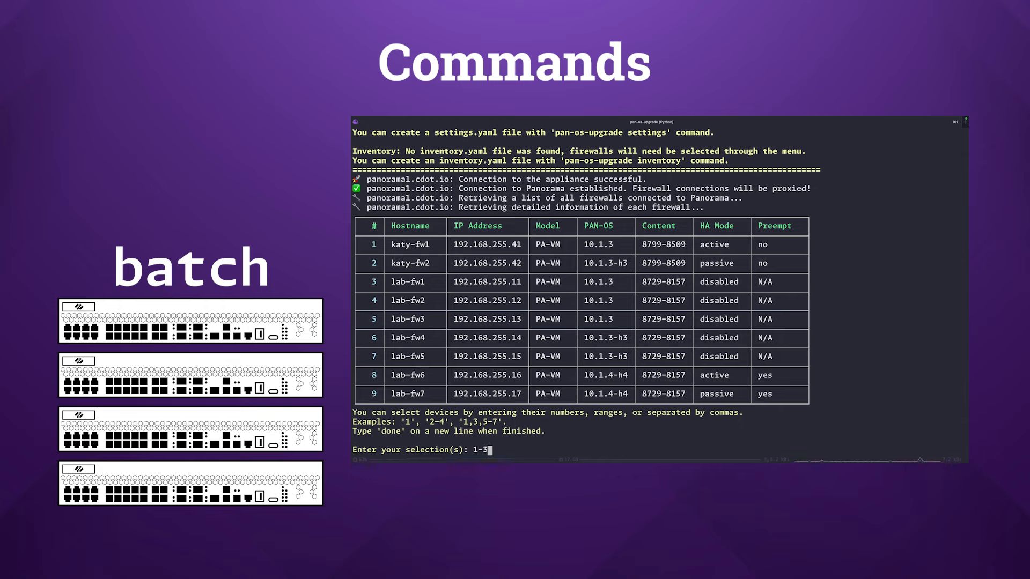
pyautogui.press('Backspace')
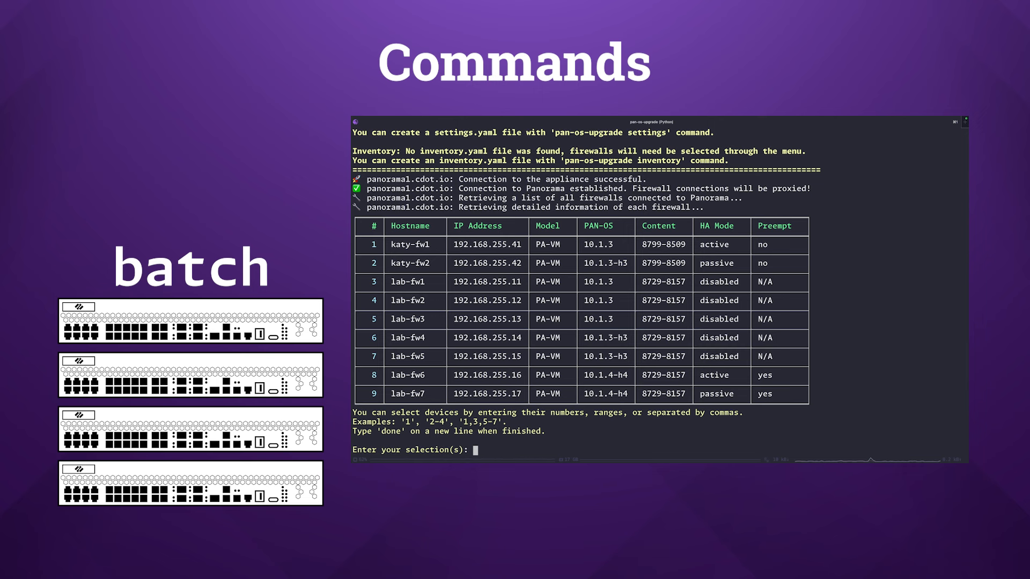
pyautogui.write('done')
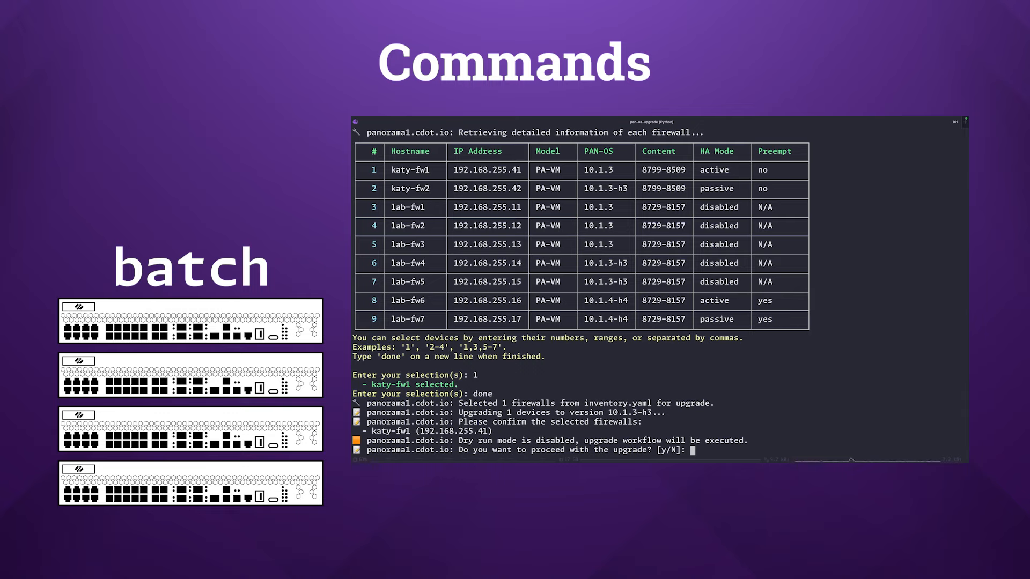
# Answer y so the katy-fw1 upgrade to 10.1.3-h3 proceeds and watch its output
pyautogui.write('y')
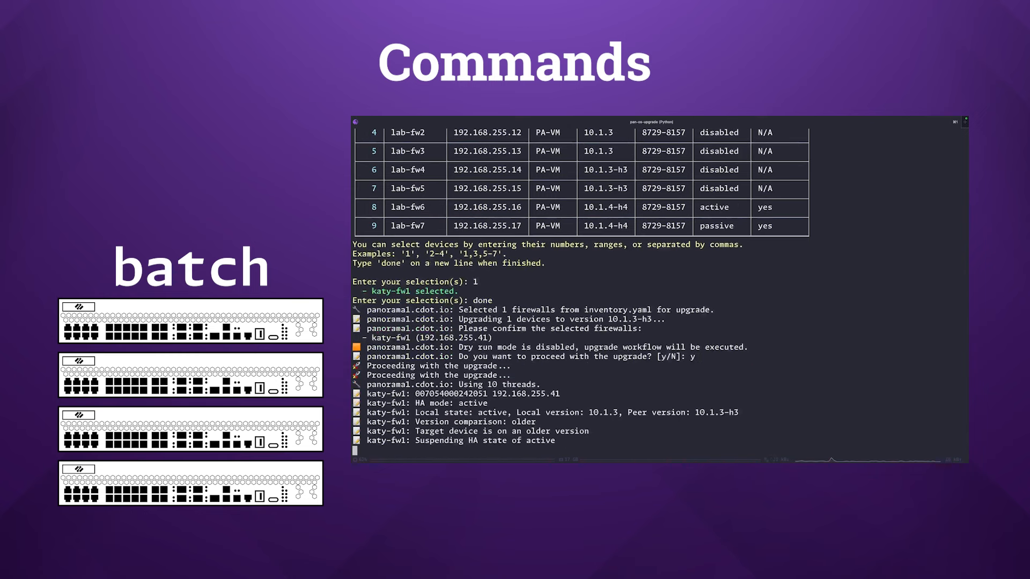
pyautogui.scroll(-3)
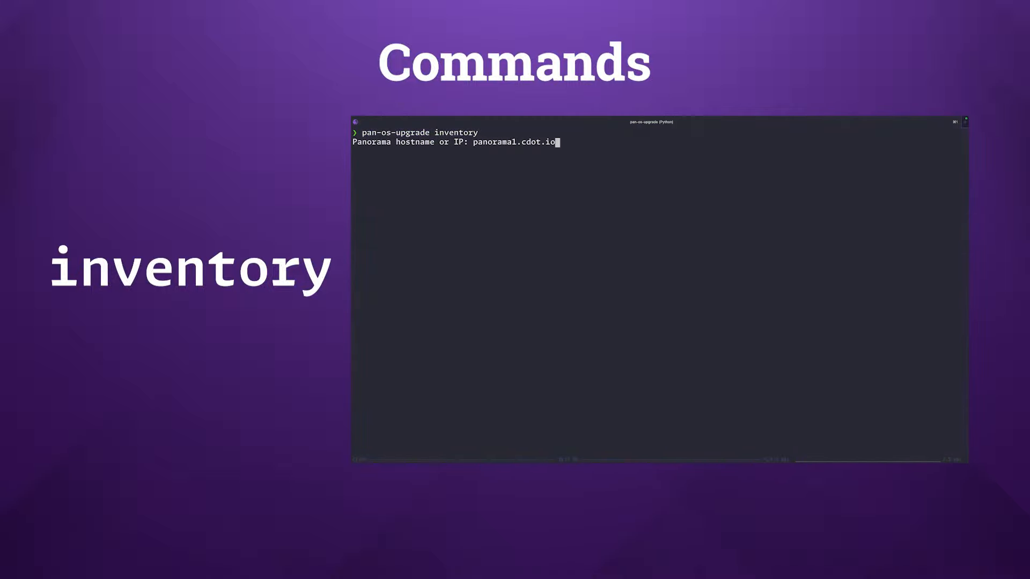
# Submit the officehours username and the Panorama password for the inventory run
pyautogui.write('officehours')
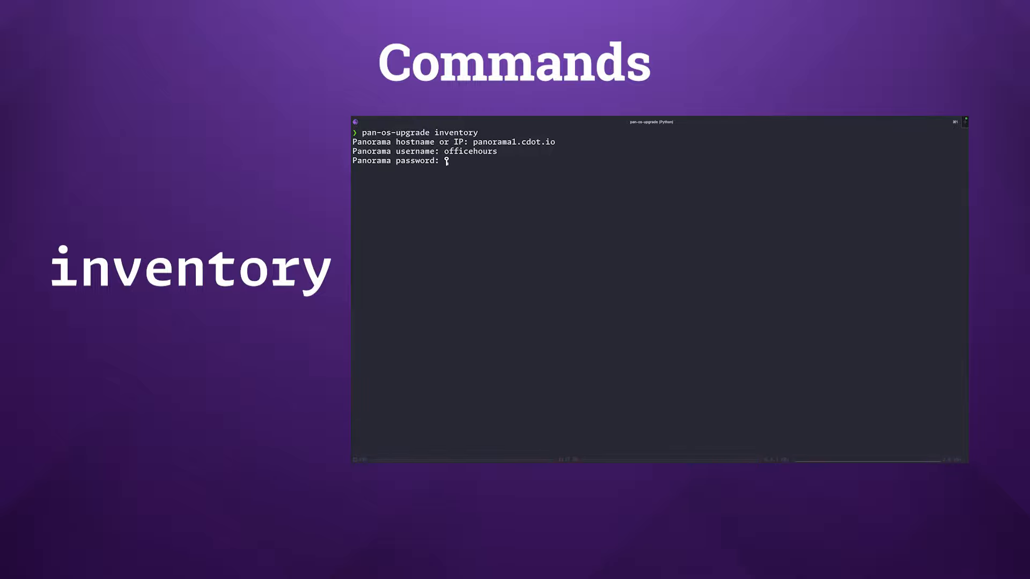
pyautogui.press('Enter')
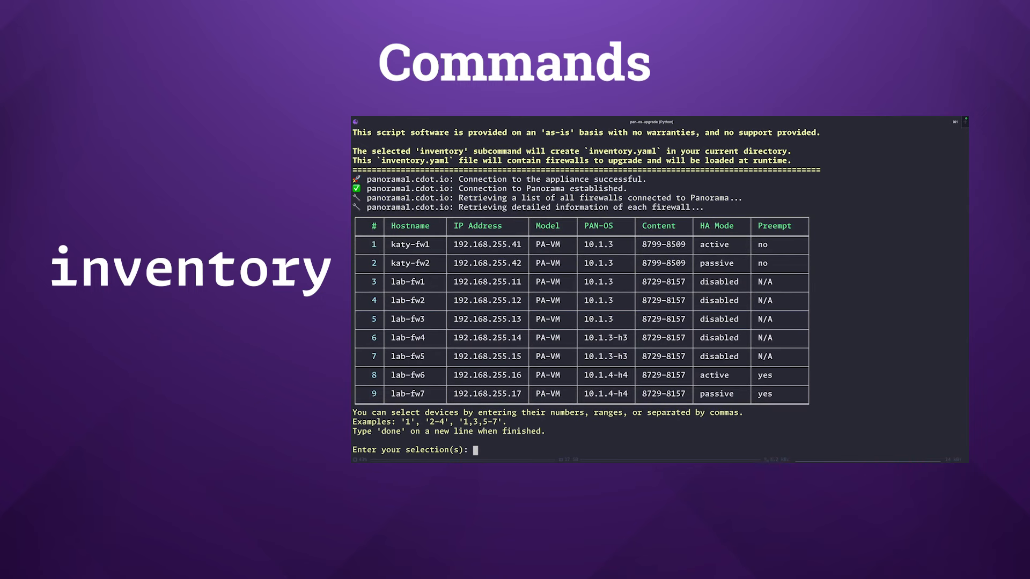
# Select firewalls 1-2,8-9, finish with done and answer y to the preempt warning to save inventory.yaml
pyautogui.write('1-2,')
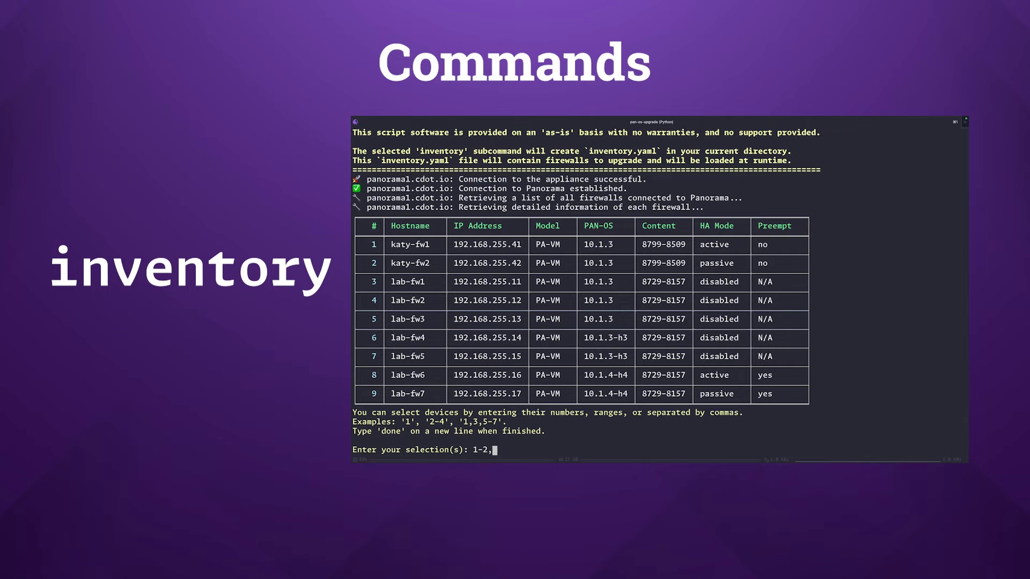
pyautogui.write('8-9')
pyautogui.write('d')
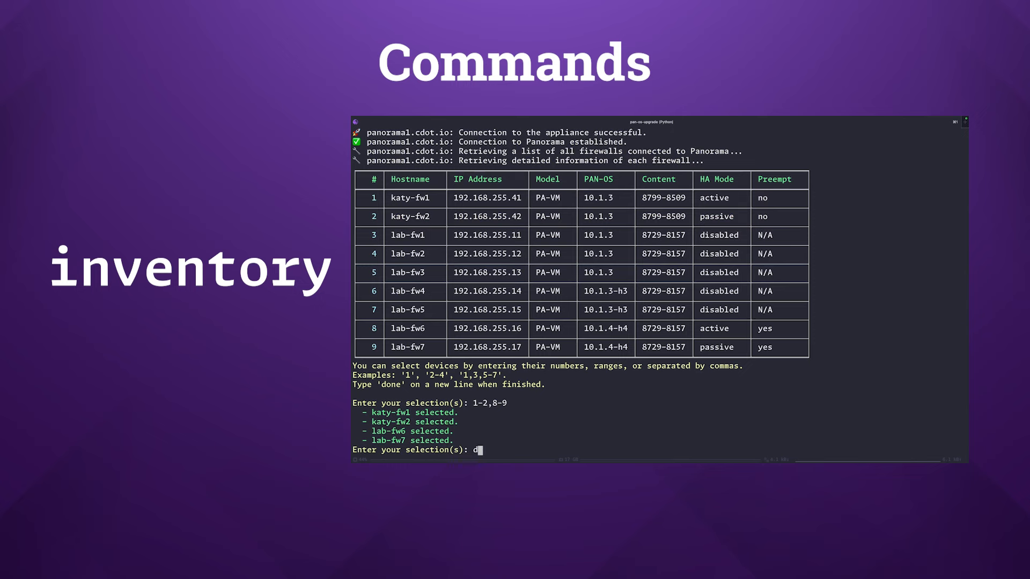
pyautogui.write('one')
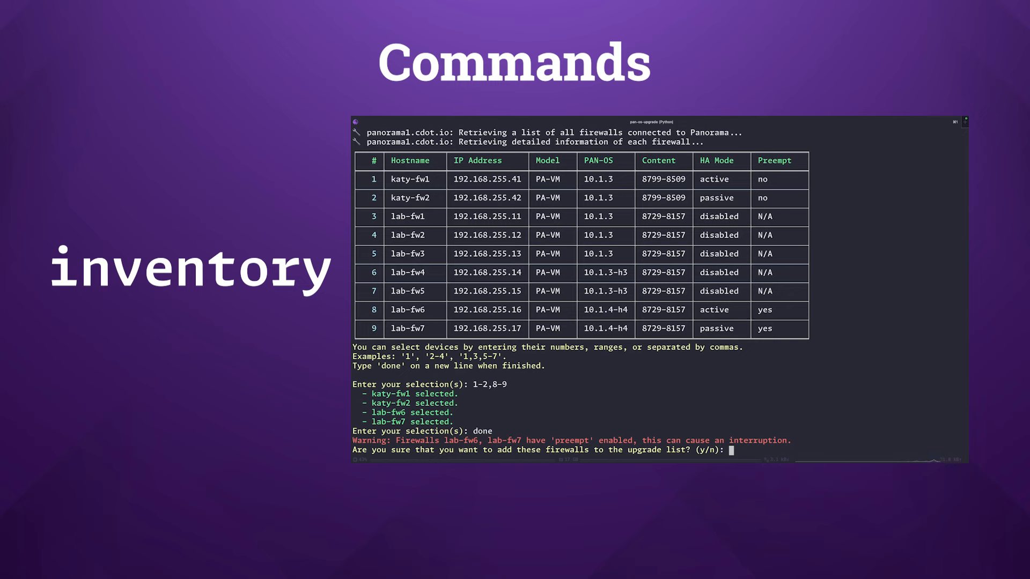
pyautogui.write('y')
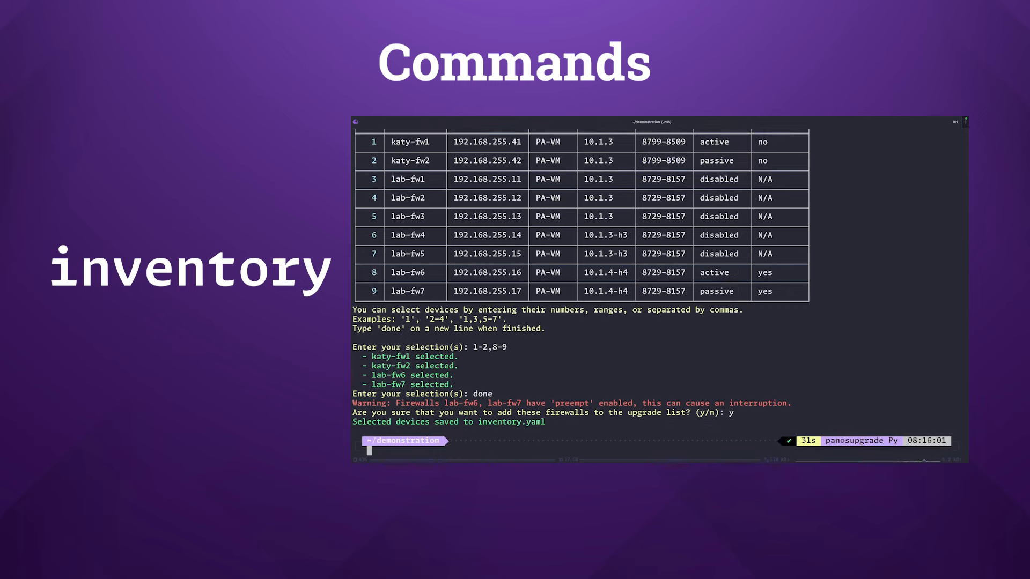
# Clear the screen and display inventory.yaml with bat to confirm it was created
pyautogui.write('clear')
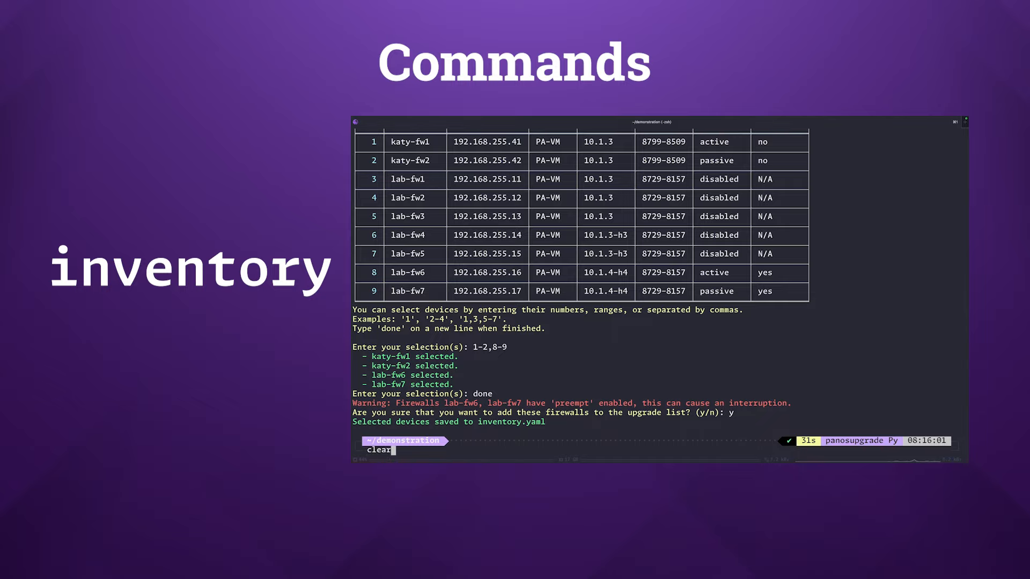
pyautogui.press('Return')
pyautogui.write('ls -l')
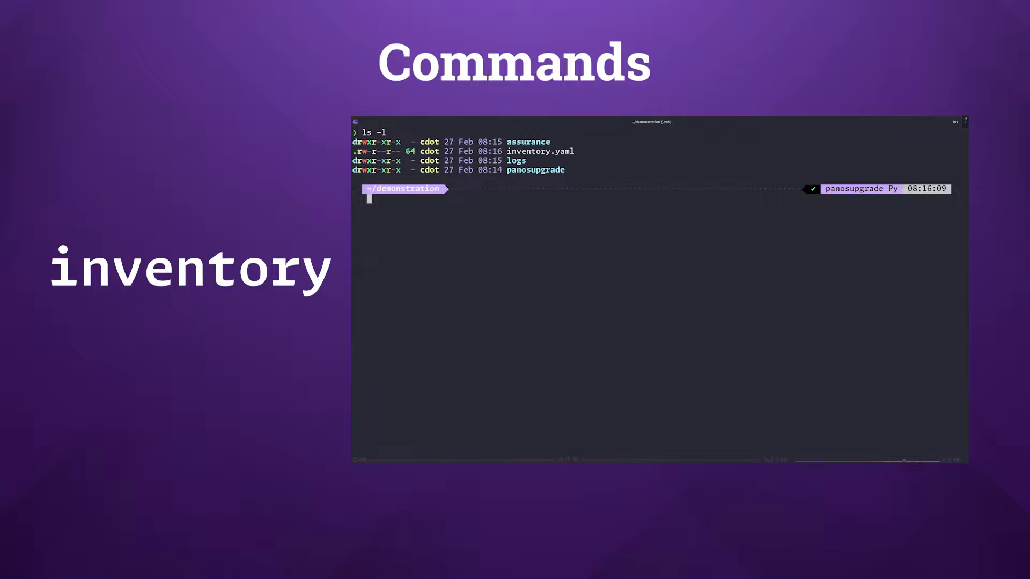
pyautogui.write('bat')
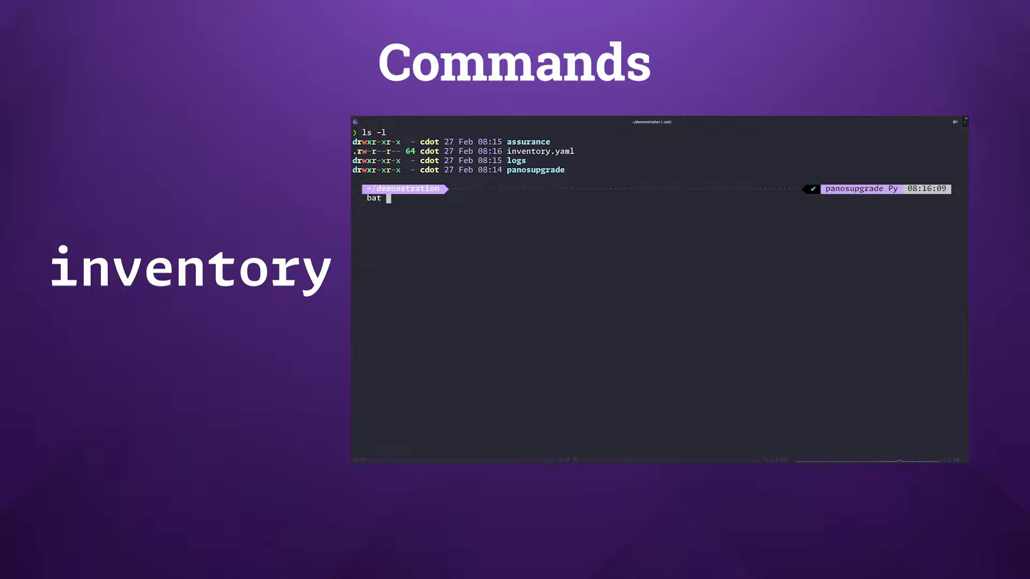
pyautogui.write('inventory.yaml')
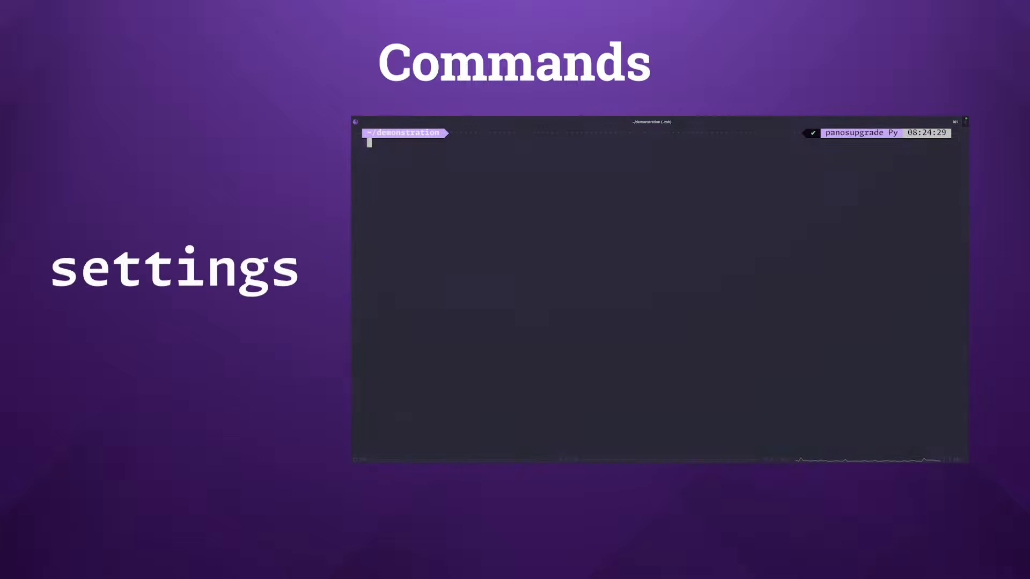
# Answer the pan-os-upgrade settings wizard with 20 threads, default logging and customized readiness checks and snapshots
pyautogui.write('pan-os-upgrade settings')
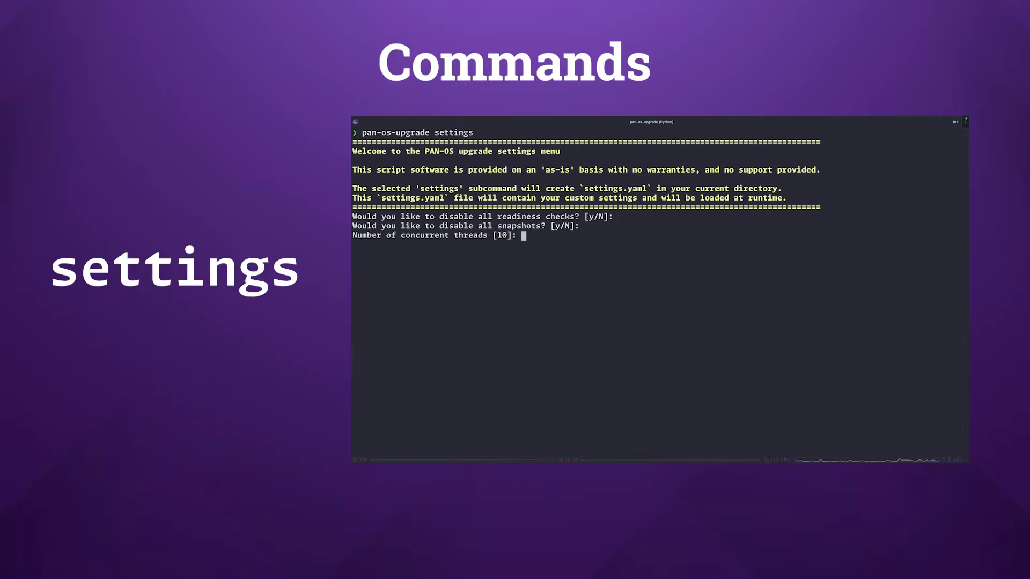
pyautogui.write('20')
pyautogui.write('DEBUG')
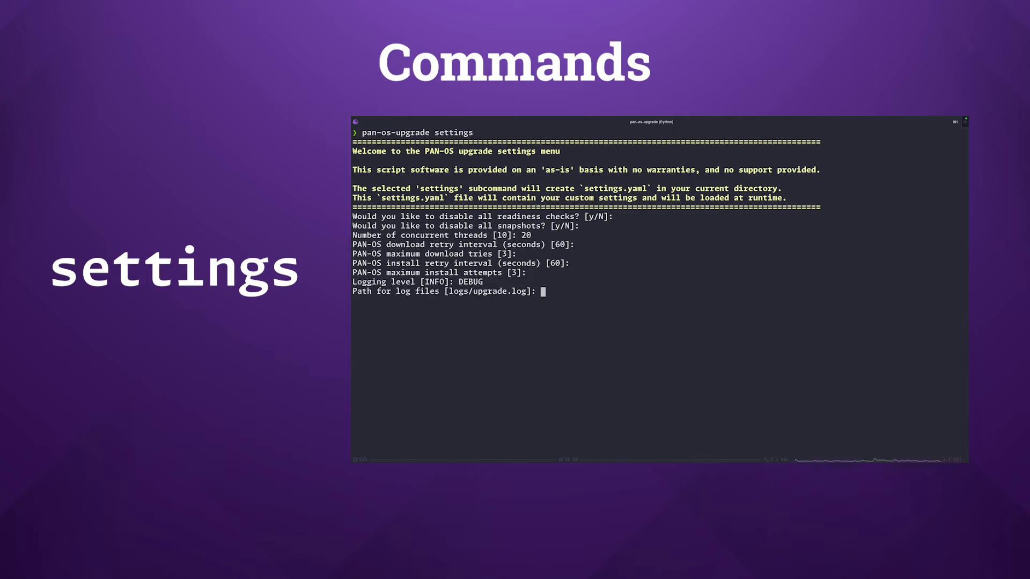
pyautogui.press('enter')
pyautogui.write('y')
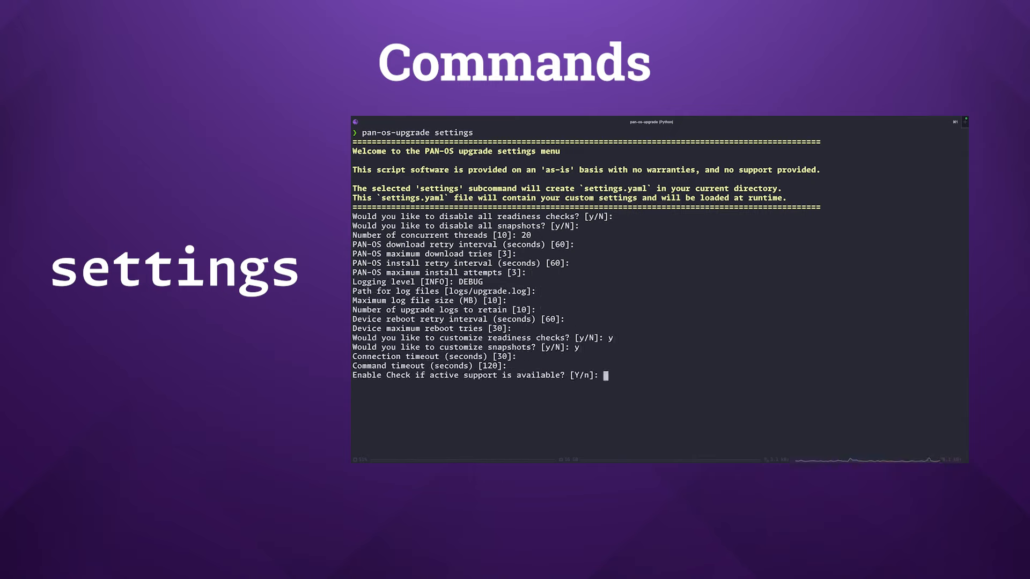
pyautogui.write('N]: N')
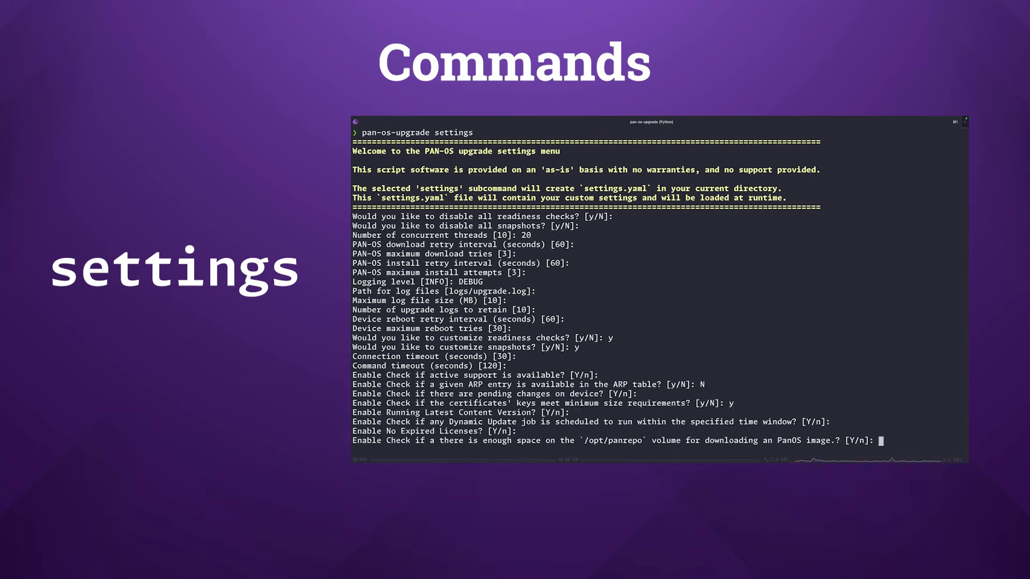
pyautogui.press('Enter')
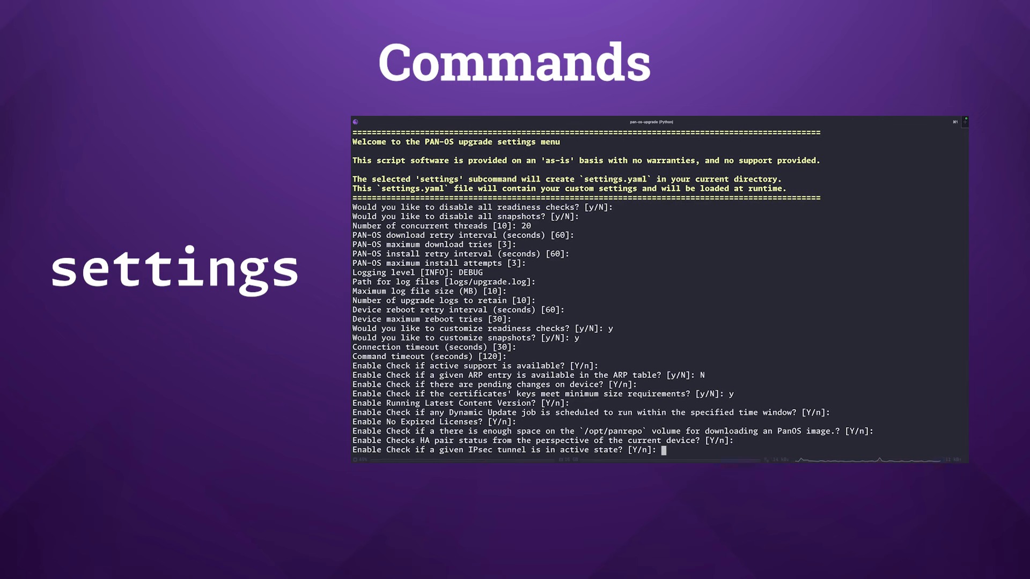
pyautogui.write('n')
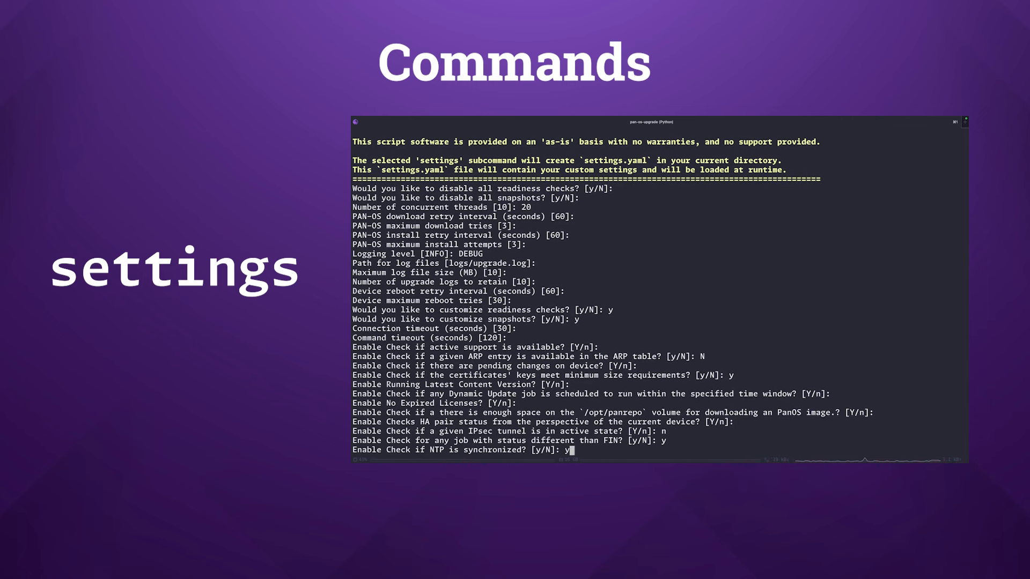
pyautogui.press('Enter')
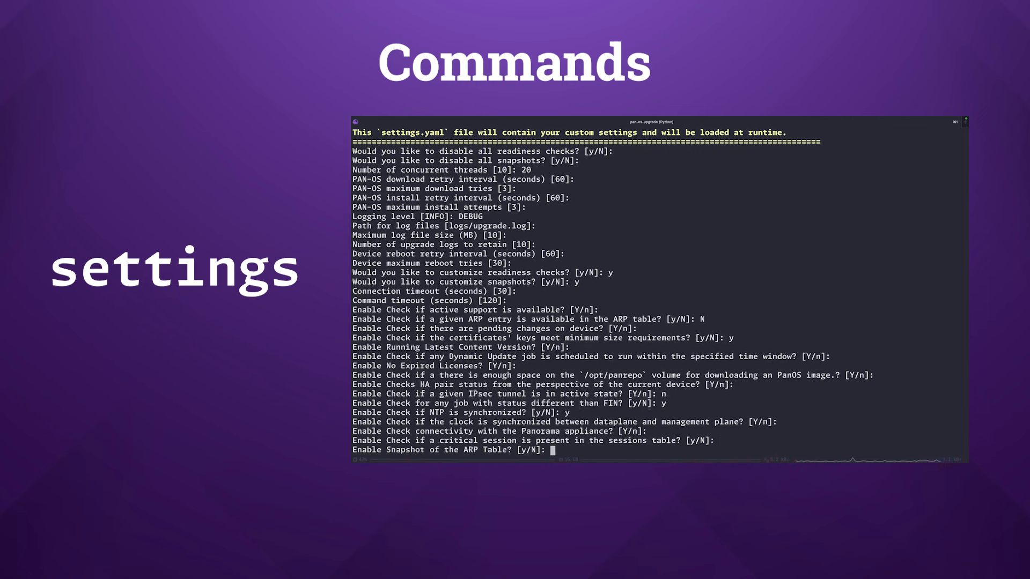
pyautogui.write('y')
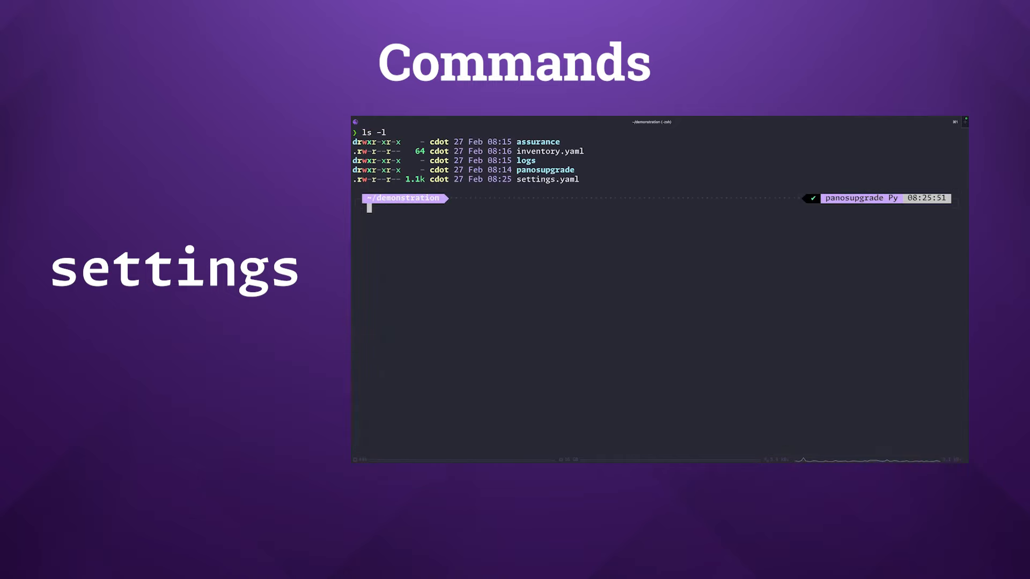
# Display the generated settings.yaml with bat and read through its contents
pyautogui.write('bat settings.yaml')
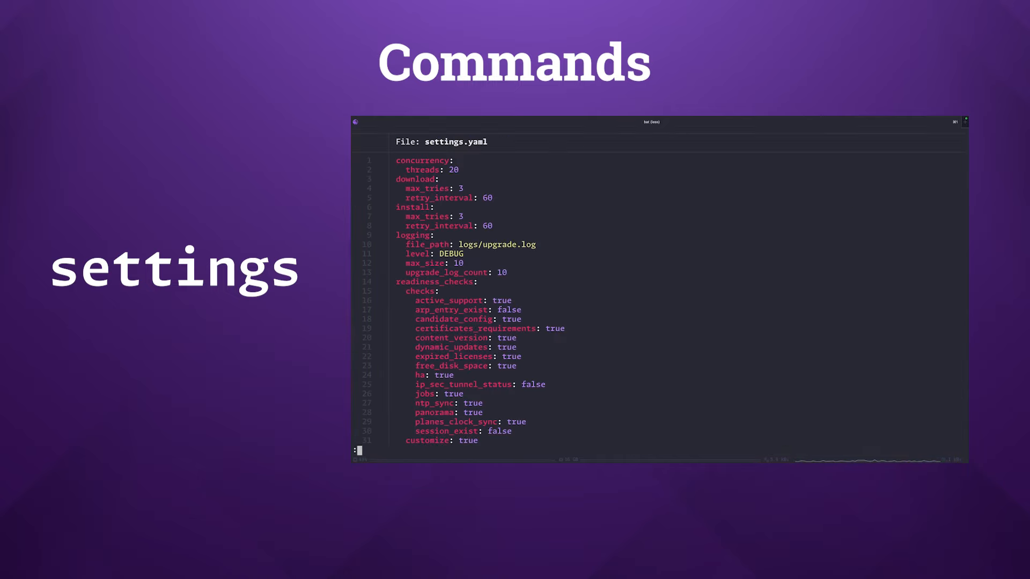
pyautogui.scroll(-3)
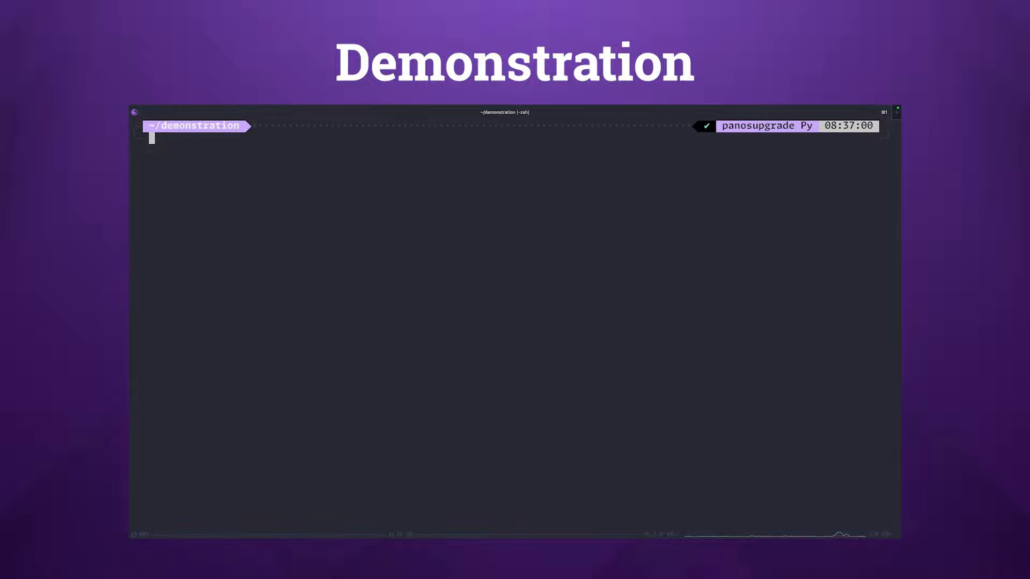
# Launch pan-os-upgrade batch against panorama1.cdot.io as officehours, target 10.1.3-h3, dry run n
pyautogui.write('pan-os-upgrade batch')
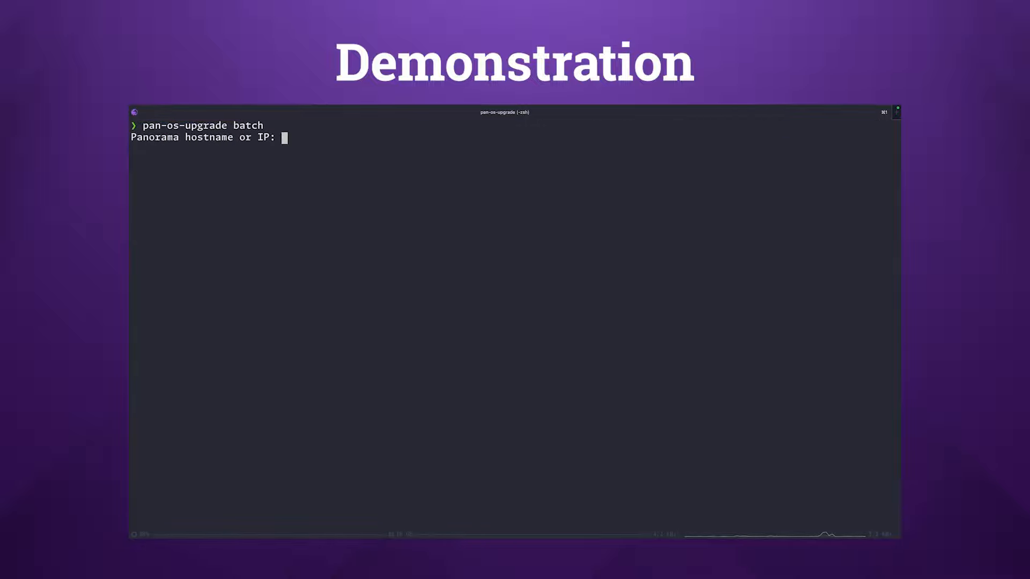
pyautogui.write('panorama1.cdot.io')
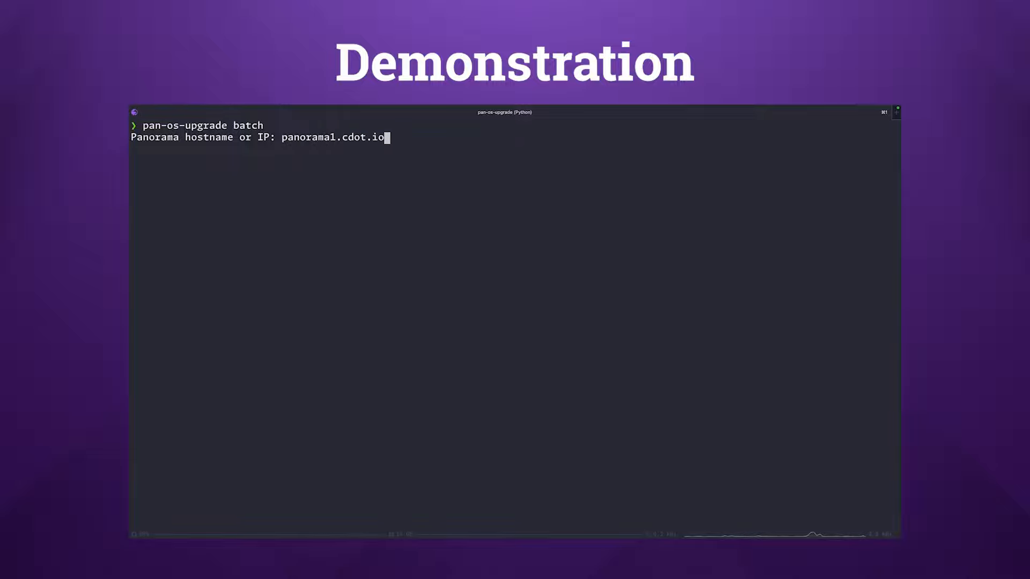
pyautogui.write('officehours')
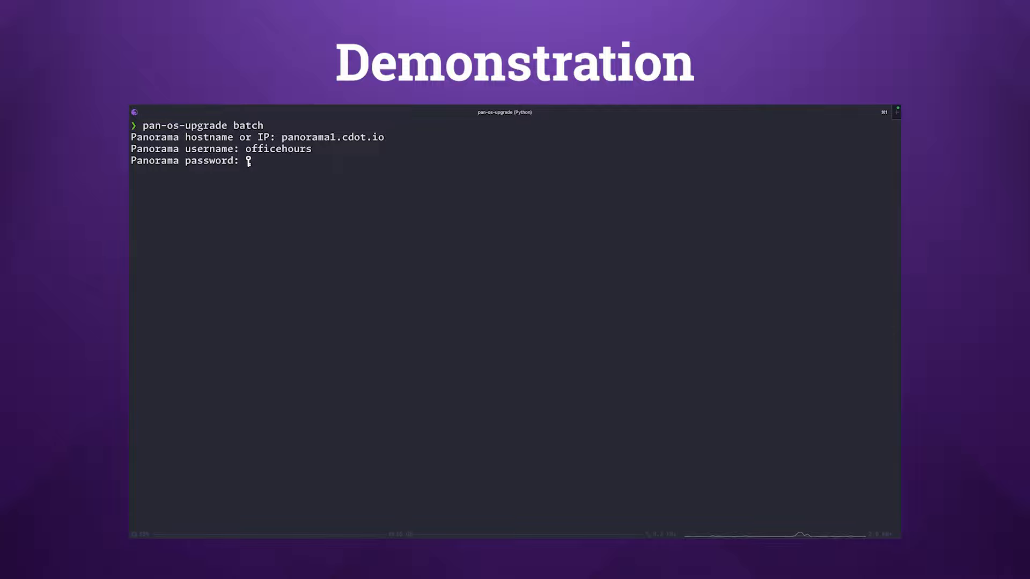
pyautogui.write('10.1.2): 10.1')
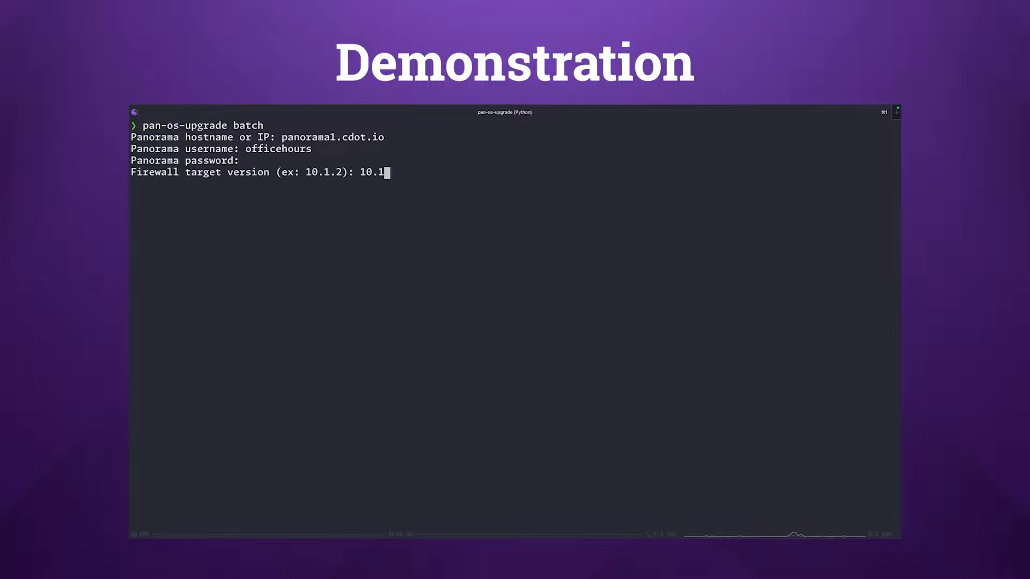
pyautogui.write('.3-h3')
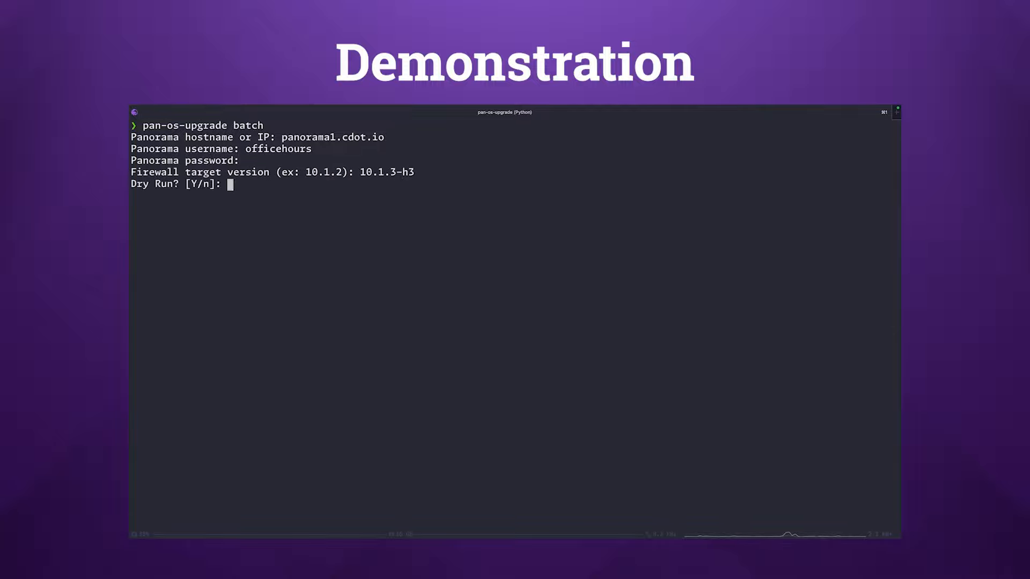
pyautogui.write('n')
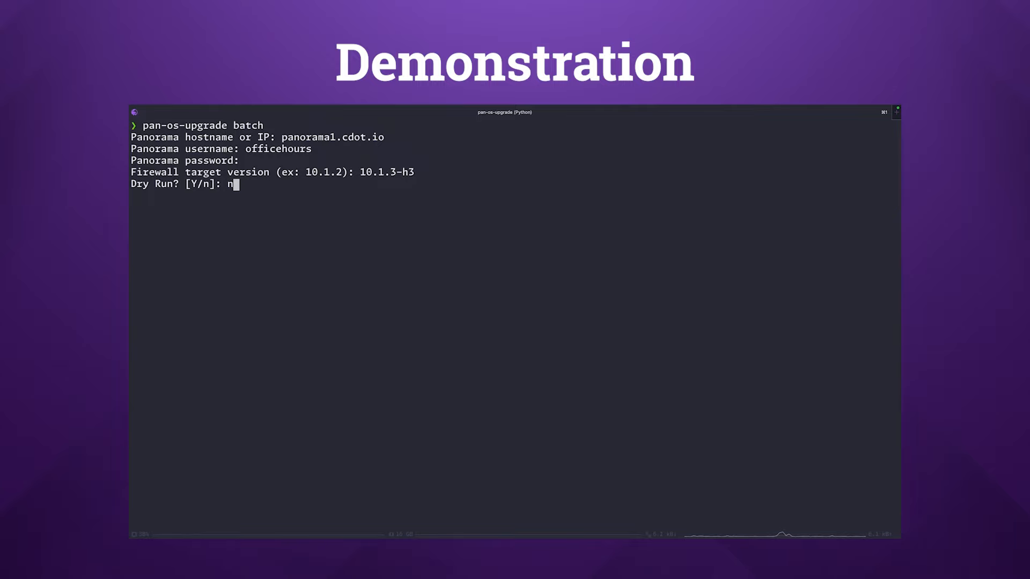
pyautogui.press('enter')
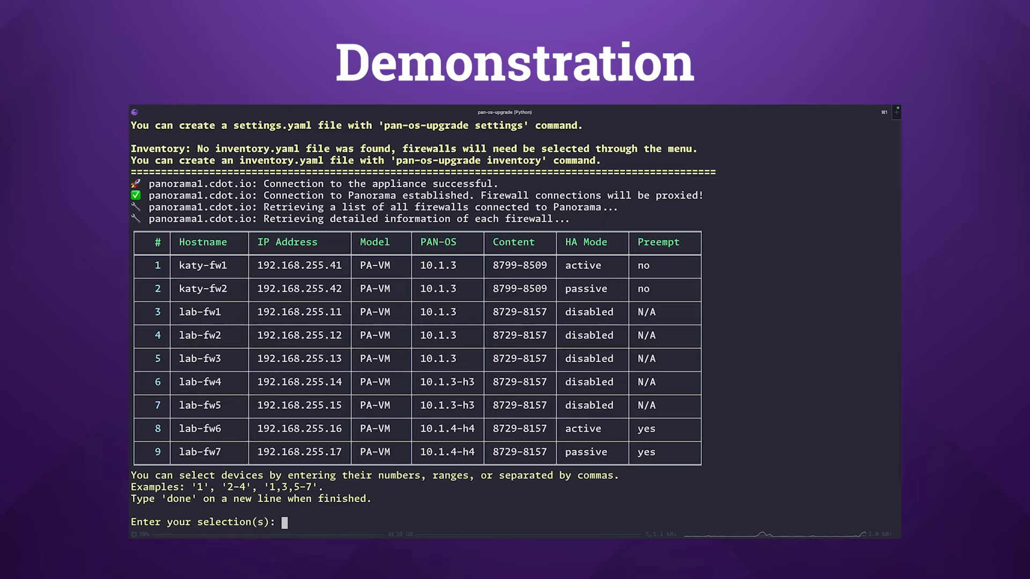
# Enter 1-2,4 to select katy-fw1, katy-fw2 and lab-fw2 for upgrade
pyautogui.write('1-')
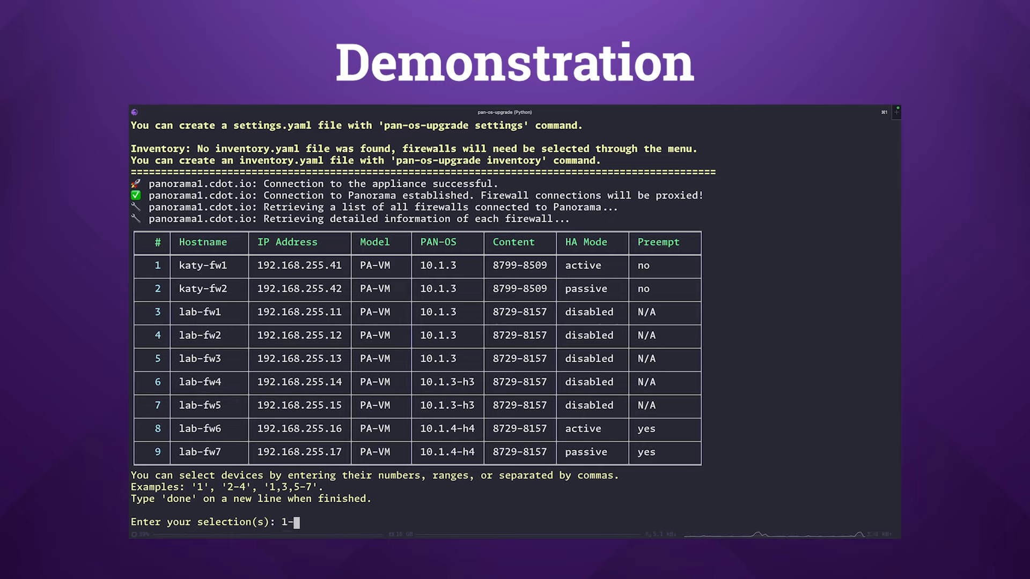
pyautogui.write('2,4')
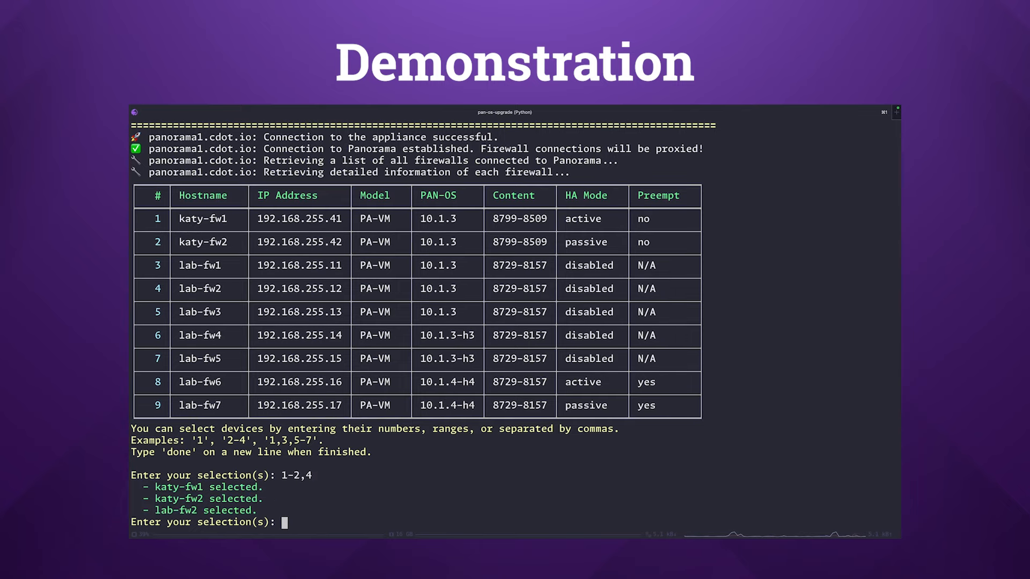
# Finish selection with done and answer y so the three firewalls start upgrading to 10.1.3-h3
pyautogui.write('done')
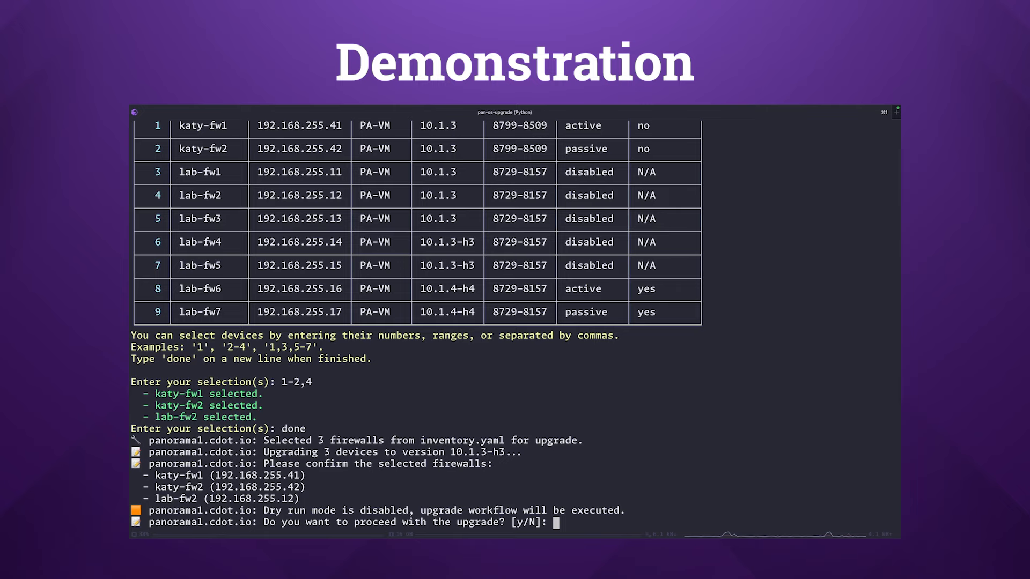
pyautogui.write('y')
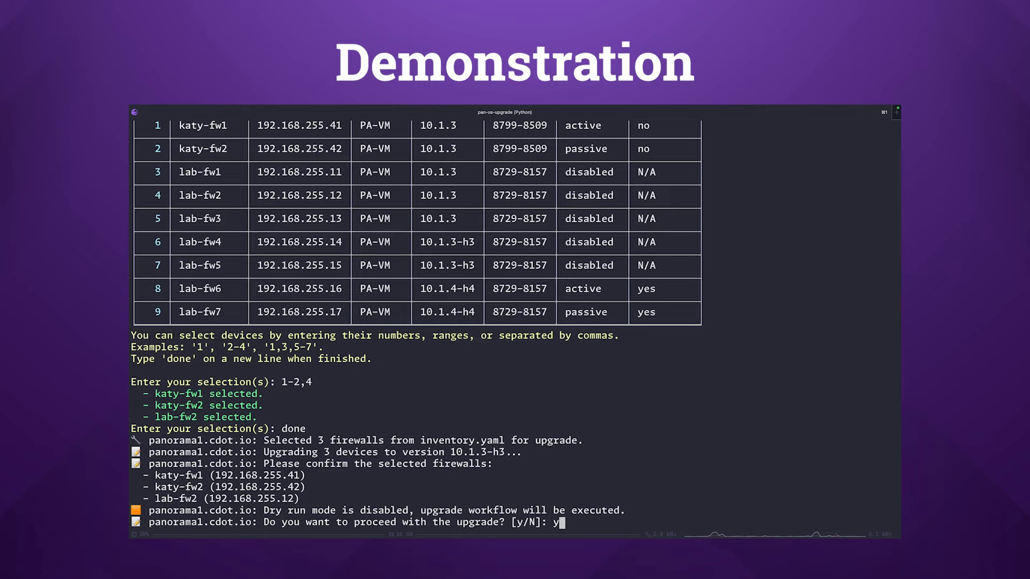
pyautogui.press('Return')
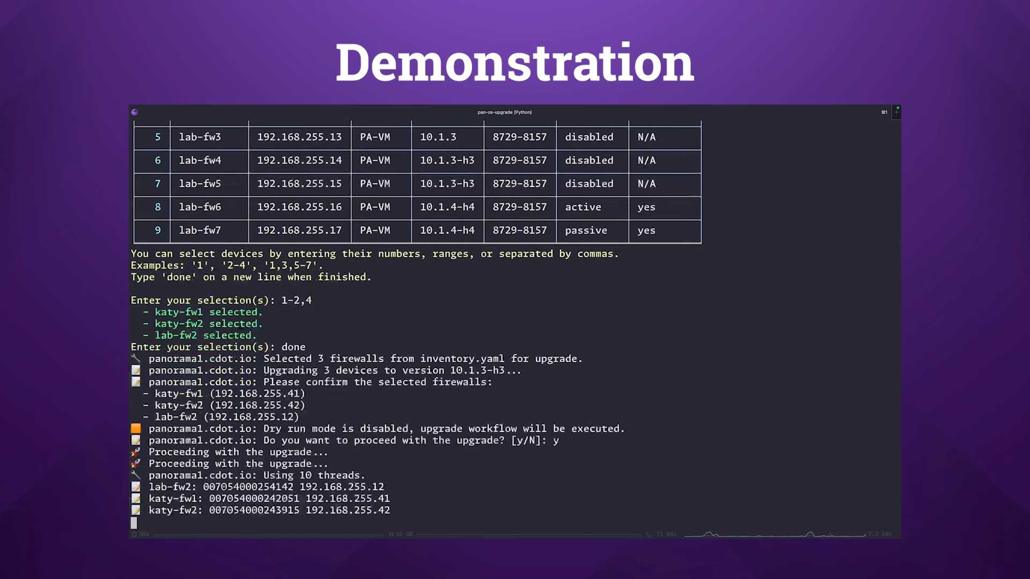
pyautogui.scroll(-3)
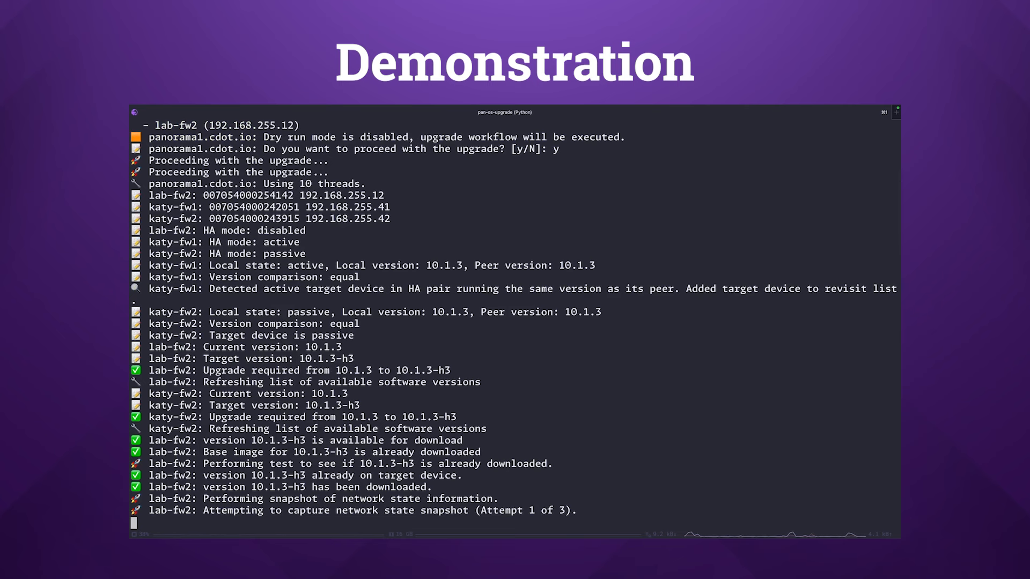
pyautogui.scroll(-3)
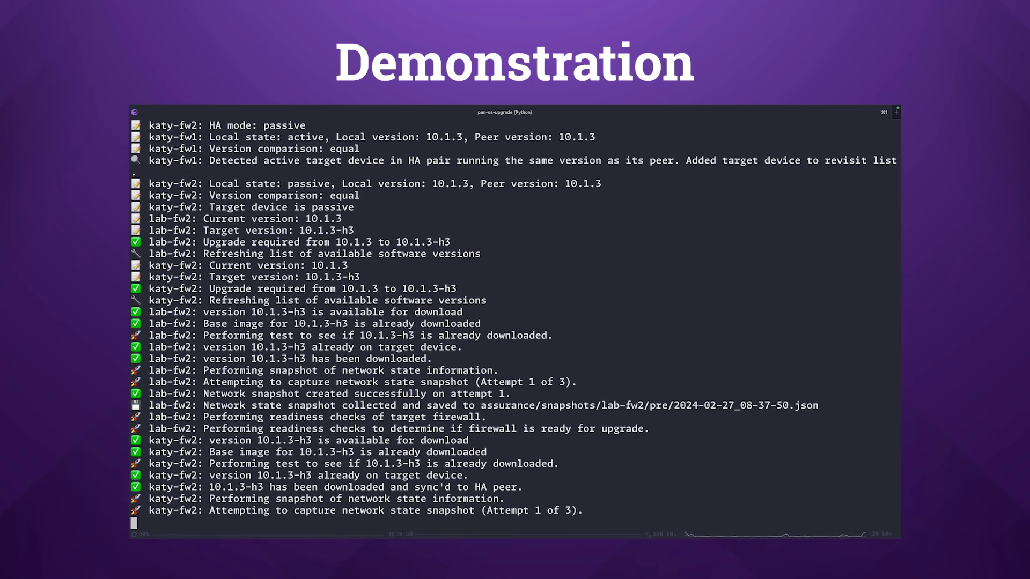
pyautogui.scroll(-3)
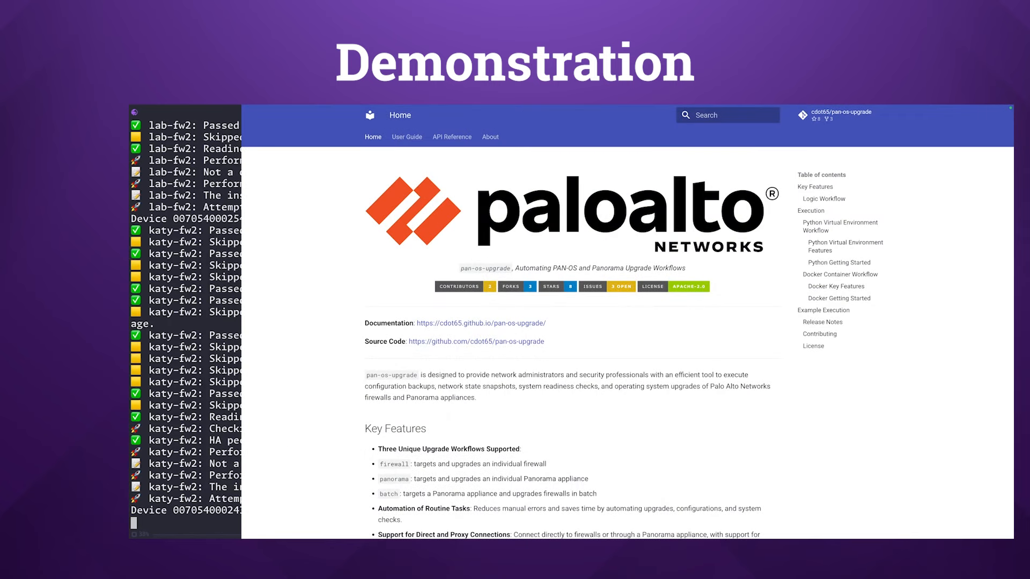
# Scroll to Logic Workflow in the docs and open the pan-os-upgrade batch diagram
pyautogui.scroll(-3)
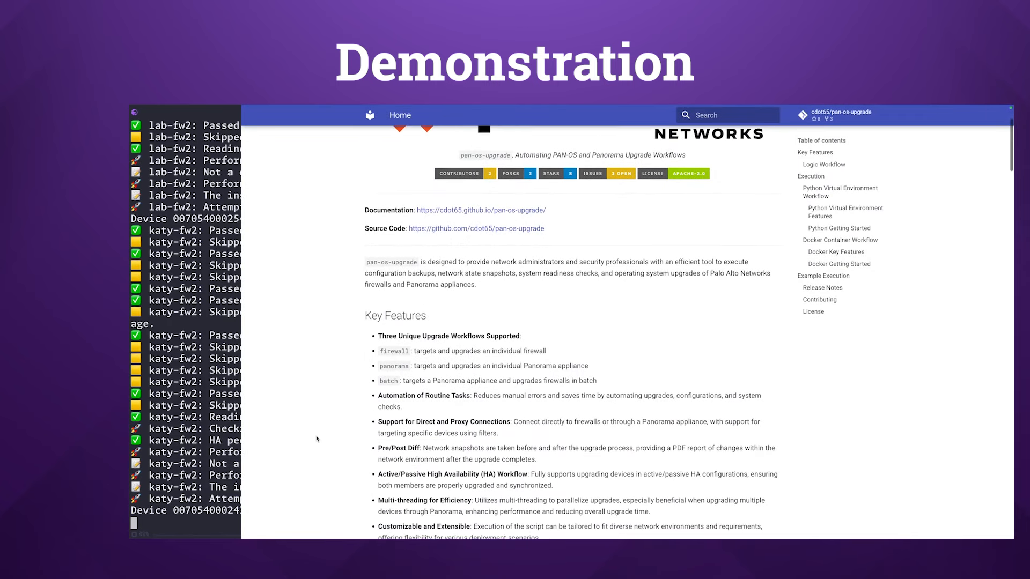
pyautogui.scroll(-3)
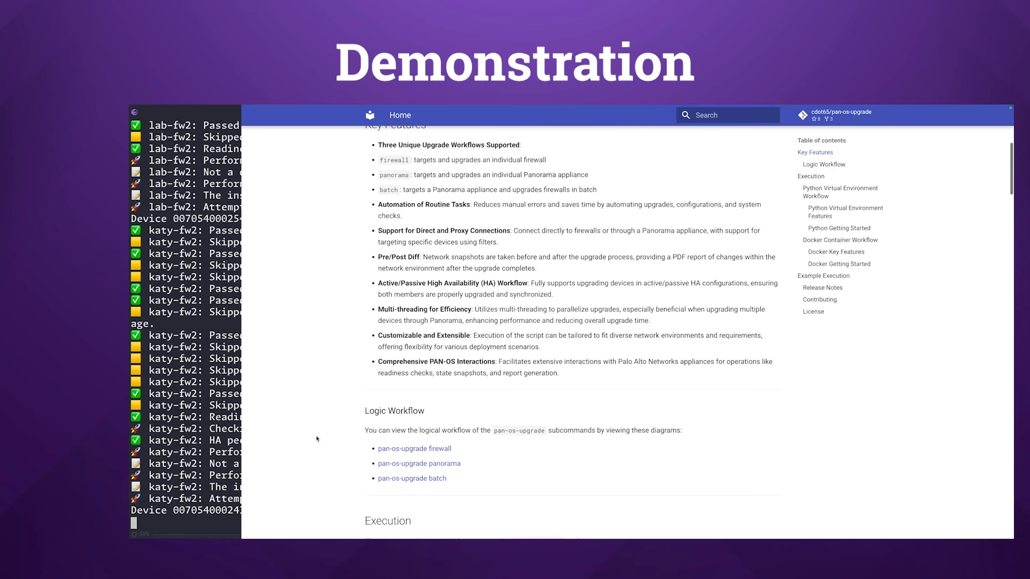
pyautogui.moveTo(401, 452)
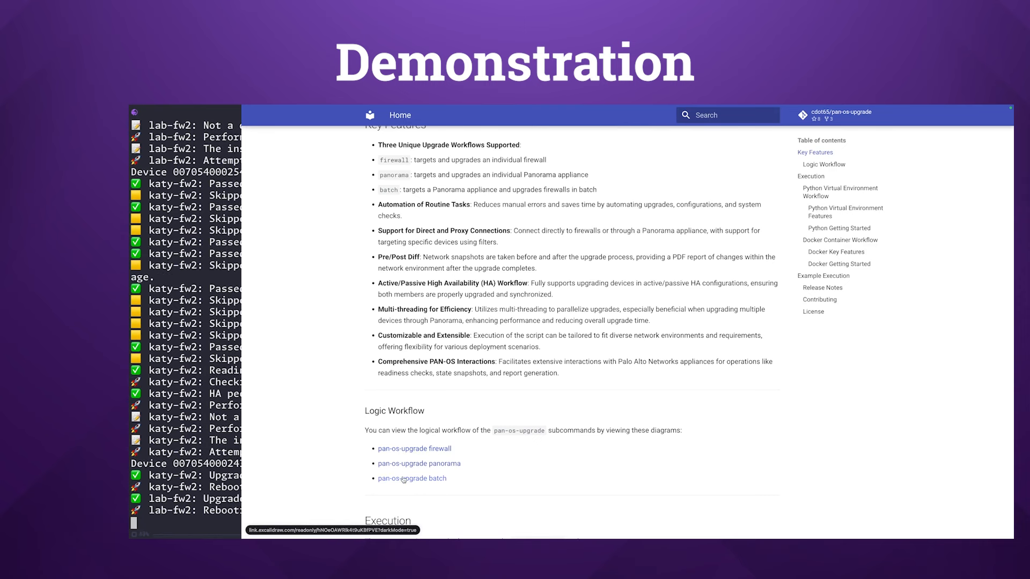
pyautogui.click(411, 478)
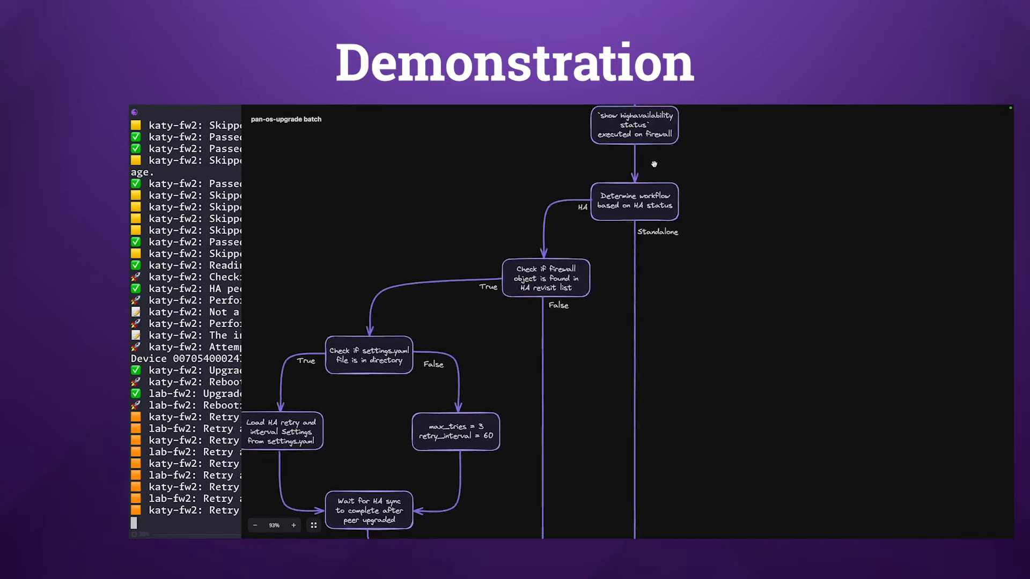
pyautogui.scroll(-3)
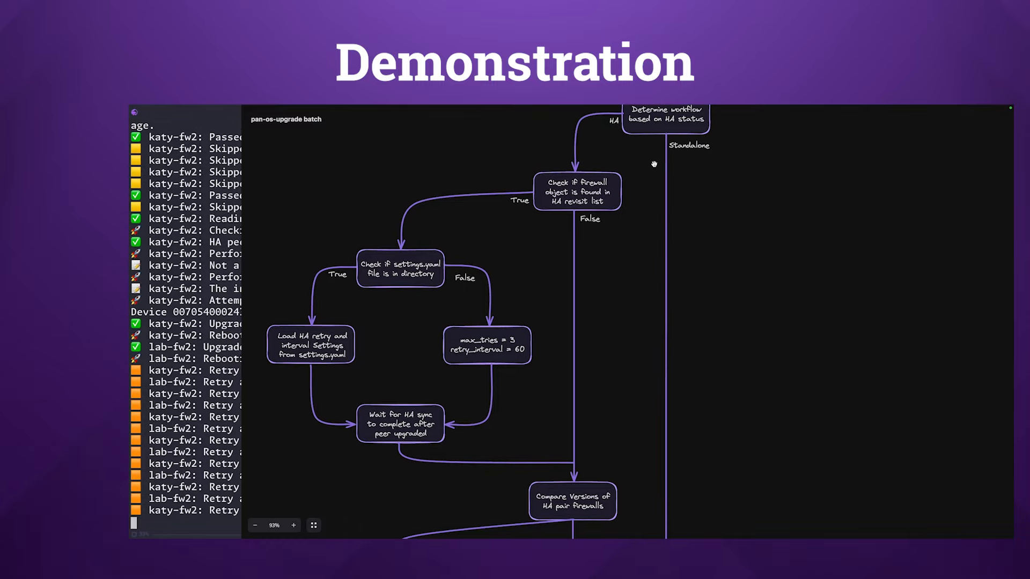
pyautogui.scroll(-3)
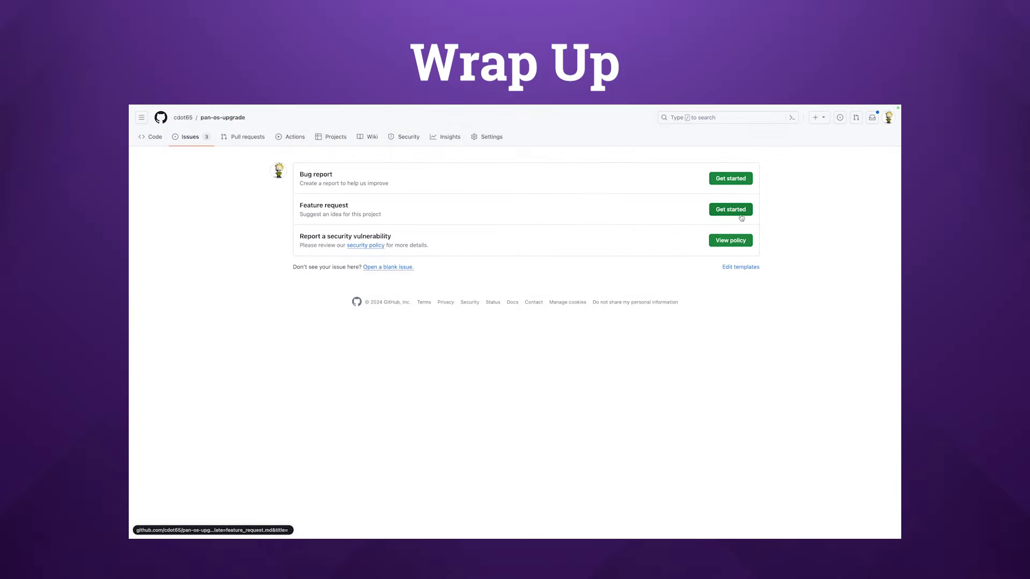
pyautogui.moveTo(728, 178)
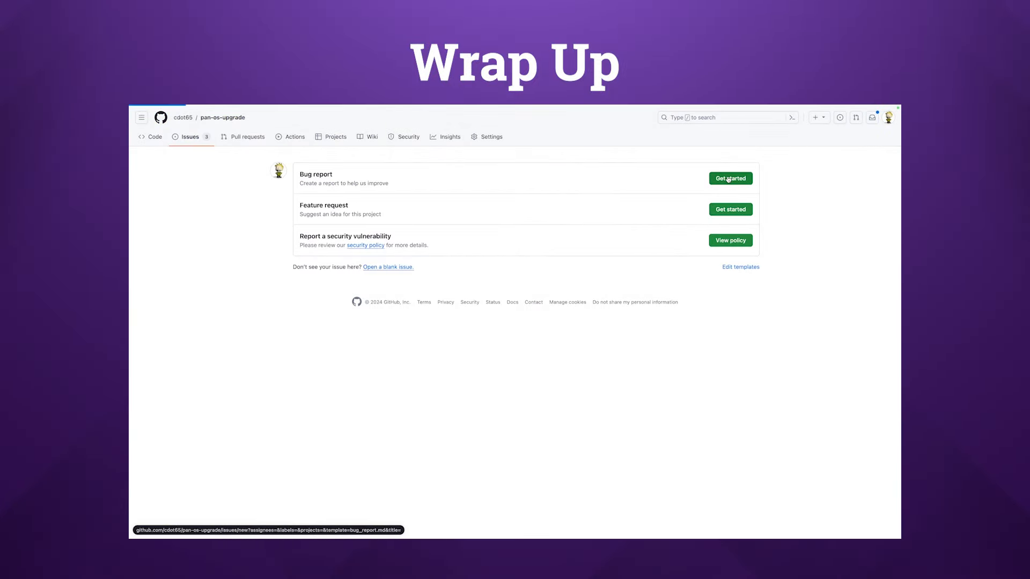
# Point at the Get started buttons for Bug report and Feature request on the New issue page
pyautogui.click(729, 178)
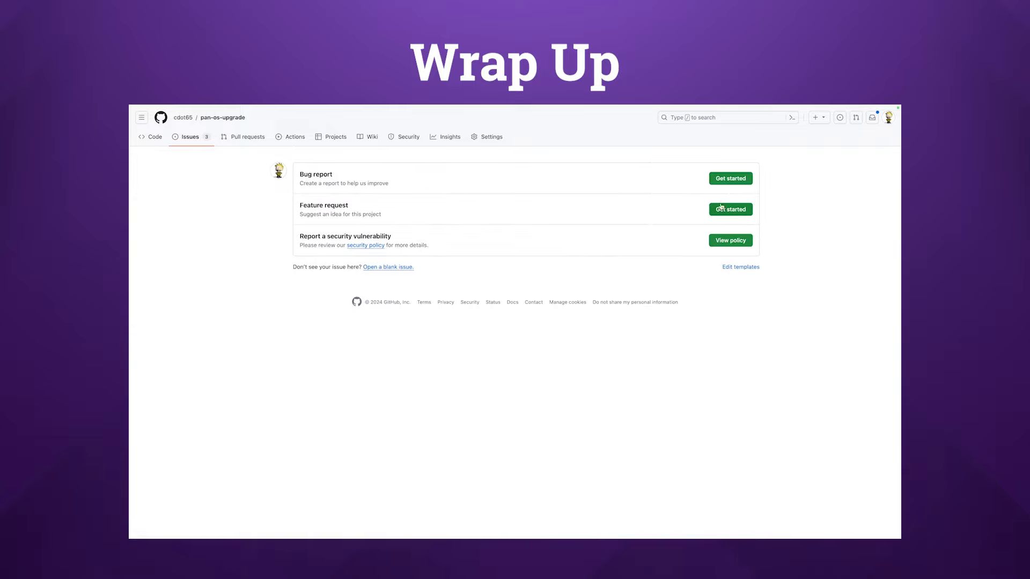
pyautogui.click(730, 209)
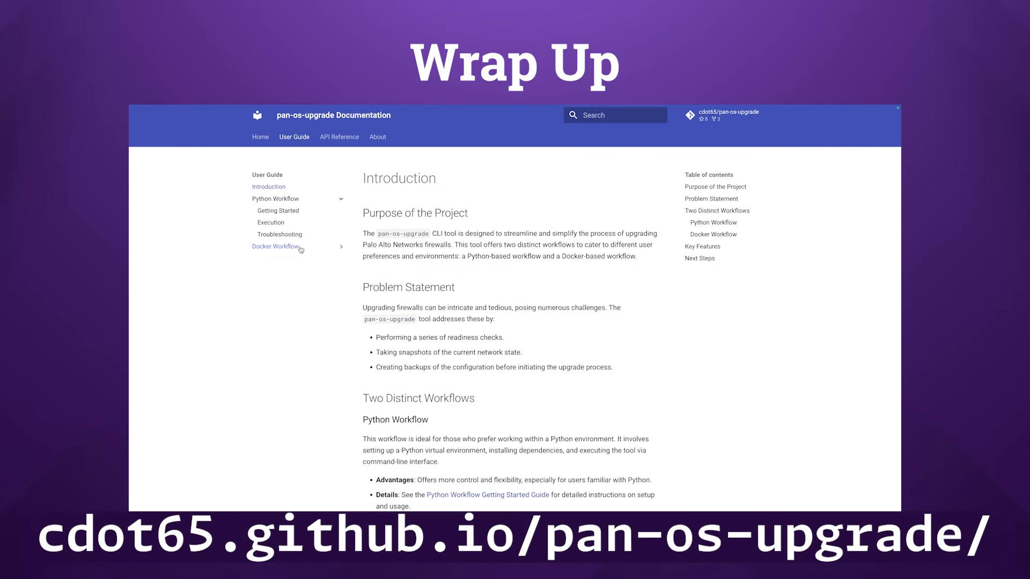
# View the Docker Workflow Execution guide, then scroll the GitHub pan-os-upgrade repository to its README
pyautogui.click(276, 246)
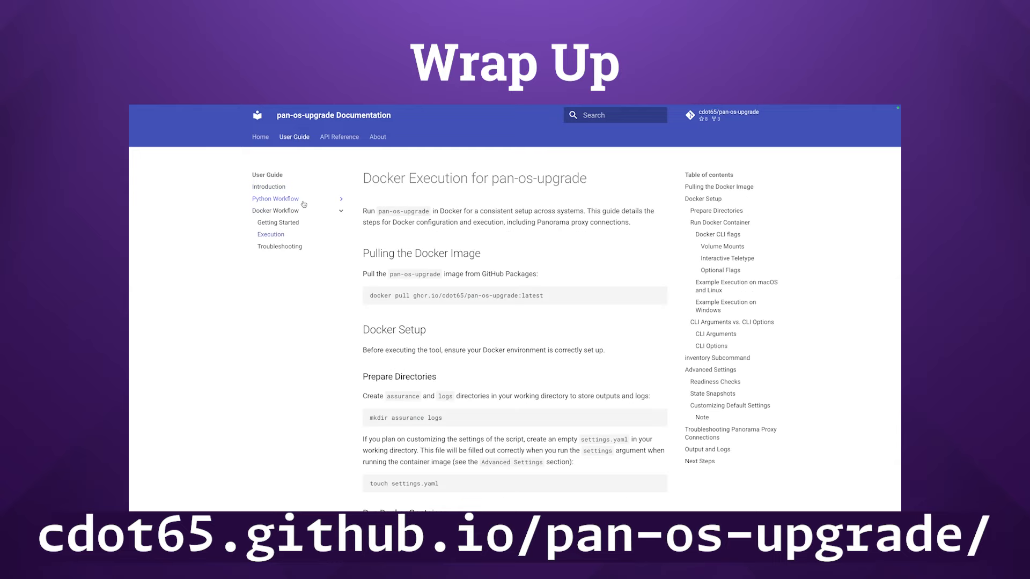
pyautogui.scroll(-3)
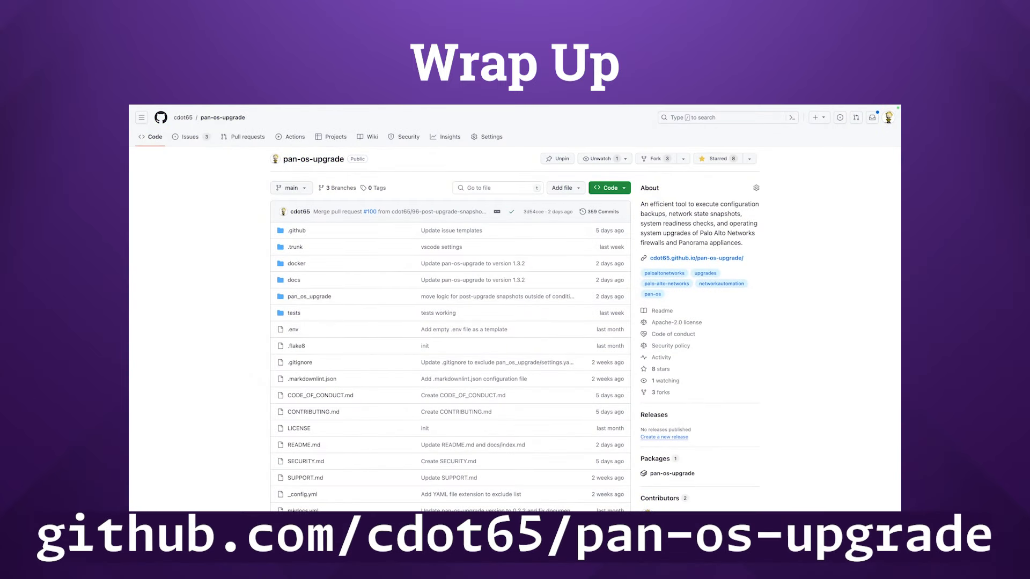
pyautogui.scroll(-3)
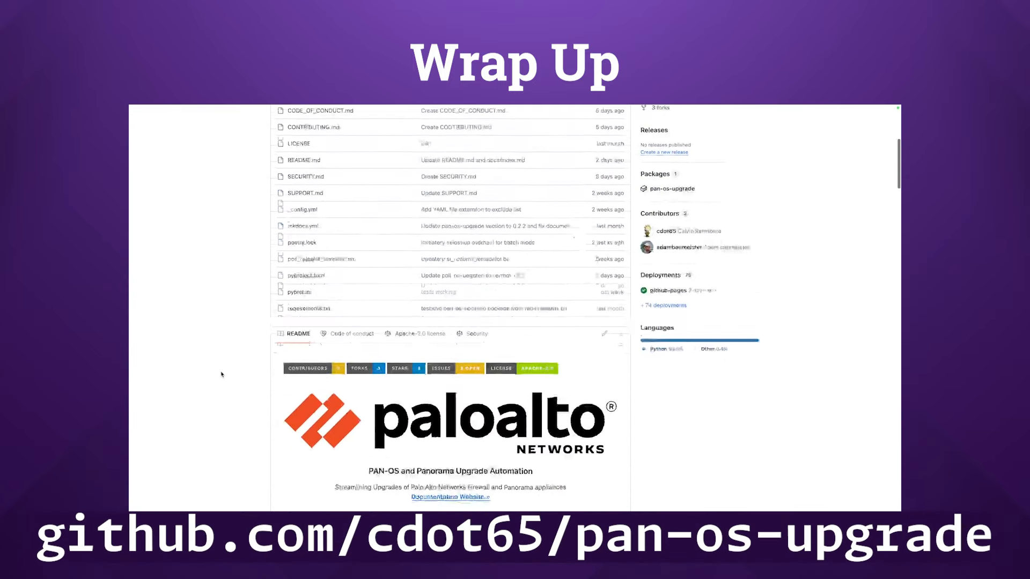